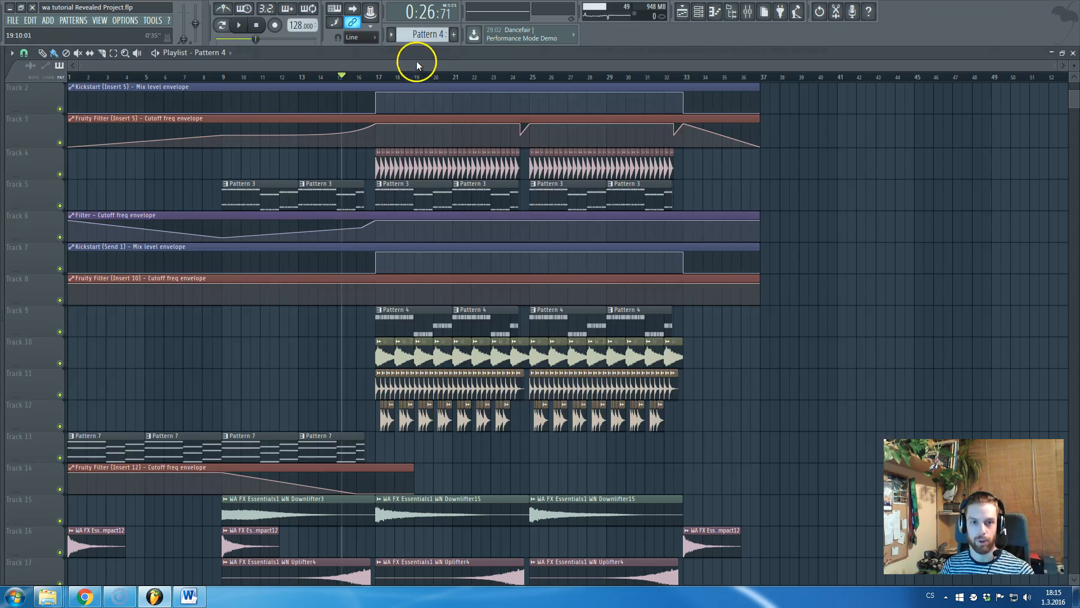
- Stop playback and restart the song from the top with the transport Play button
{"action": "left_click", "coordinate": [255, 25]}
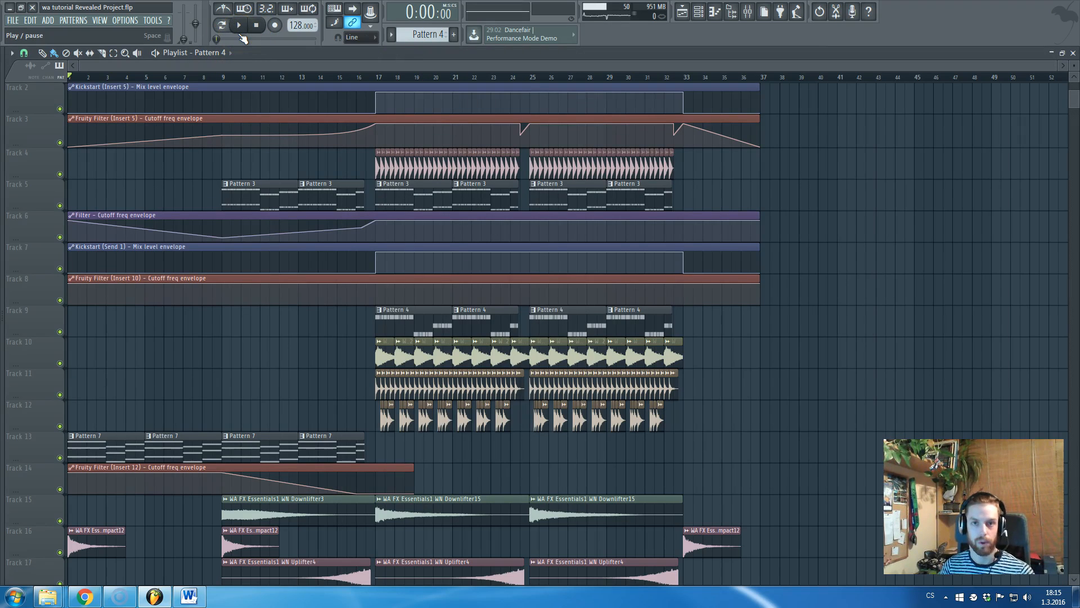
{"action": "left_click", "coordinate": [222, 25]}
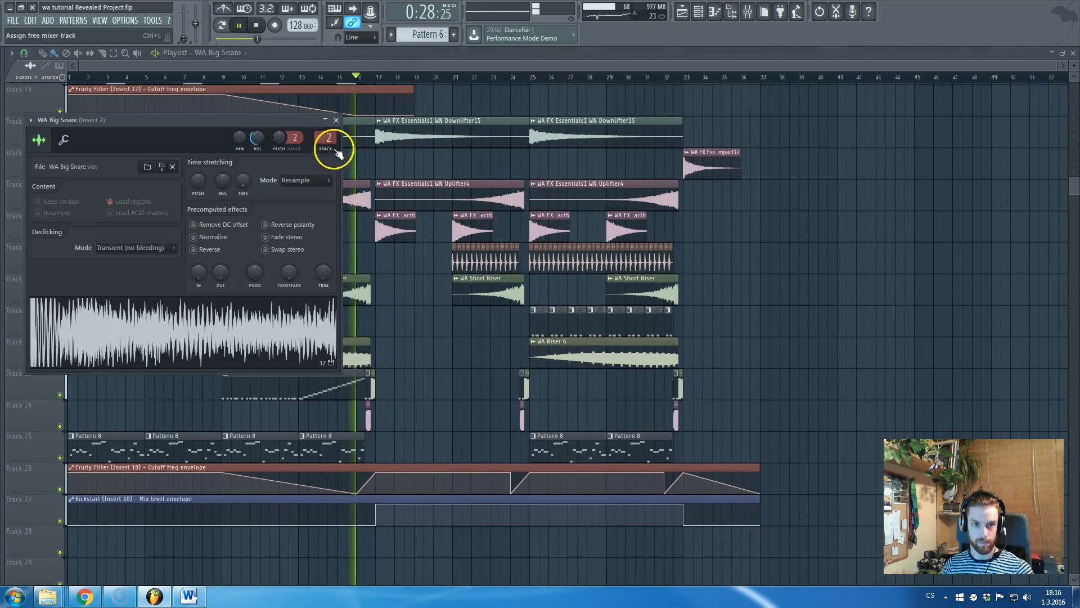
- Close the WA Big Snare settings and scroll down through the drum, FX sample and riser tracks while playing
{"action": "left_click", "coordinate": [336, 120]}
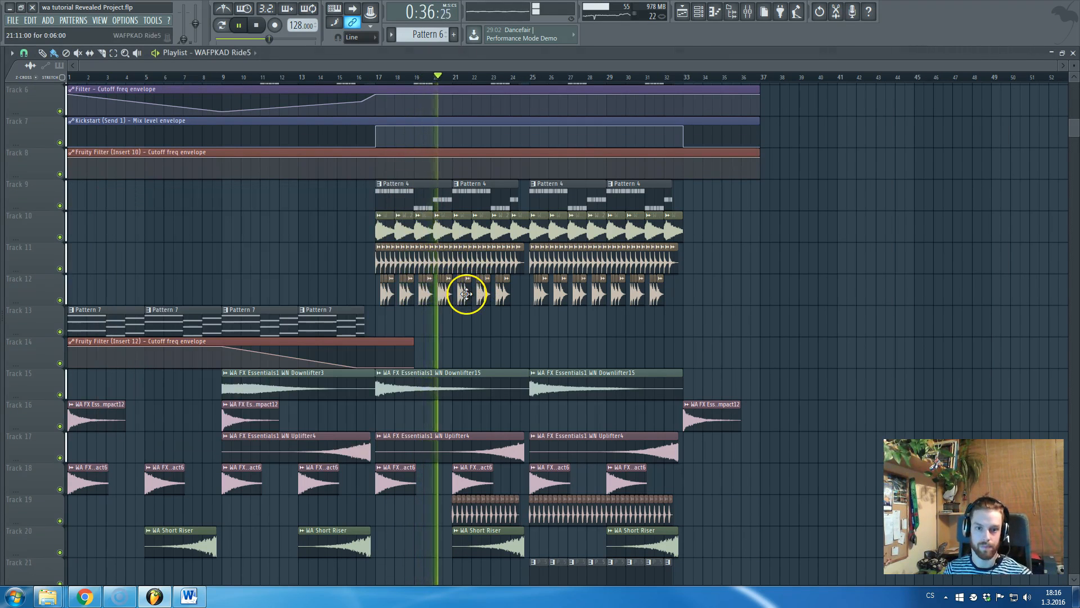
{"action": "scroll", "scroll_direction": "down", "scroll_amount": 3}
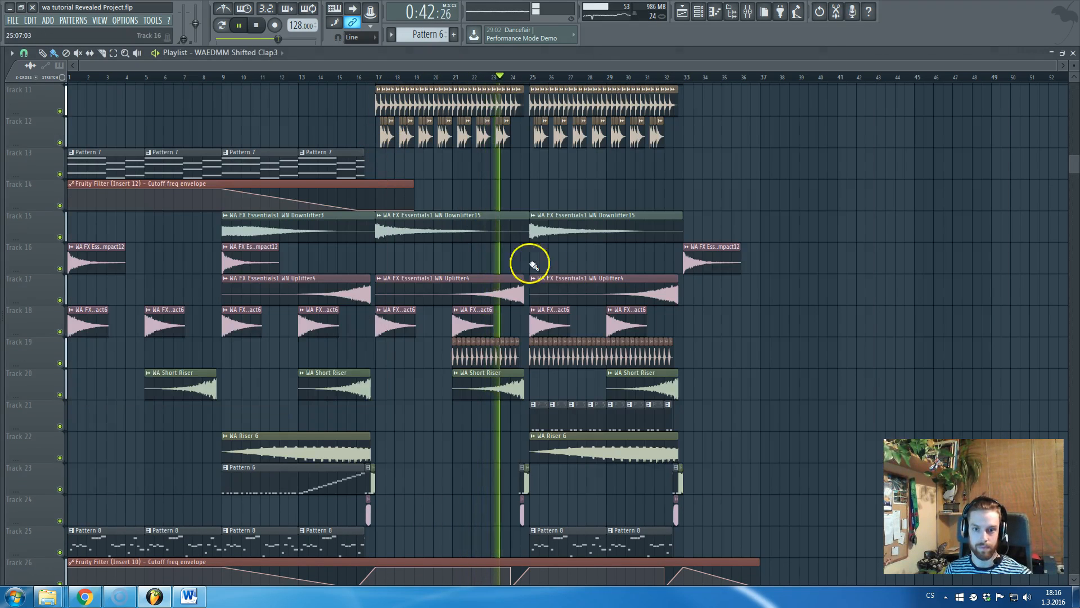
{"action": "scroll", "scroll_direction": "down", "scroll_amount": 3}
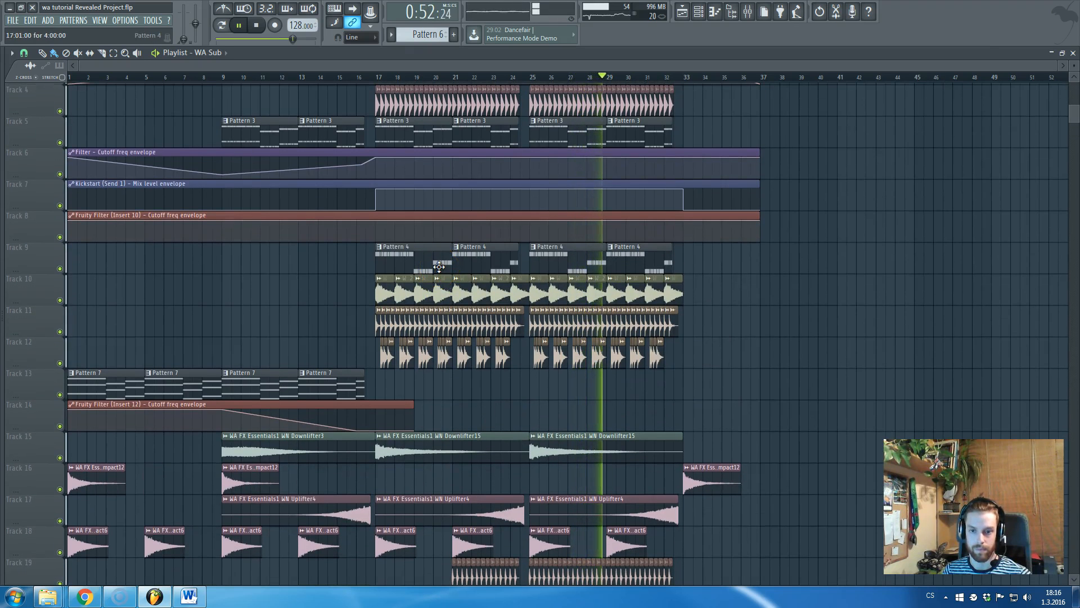
{"action": "scroll", "scroll_direction": "down", "scroll_amount": 3}
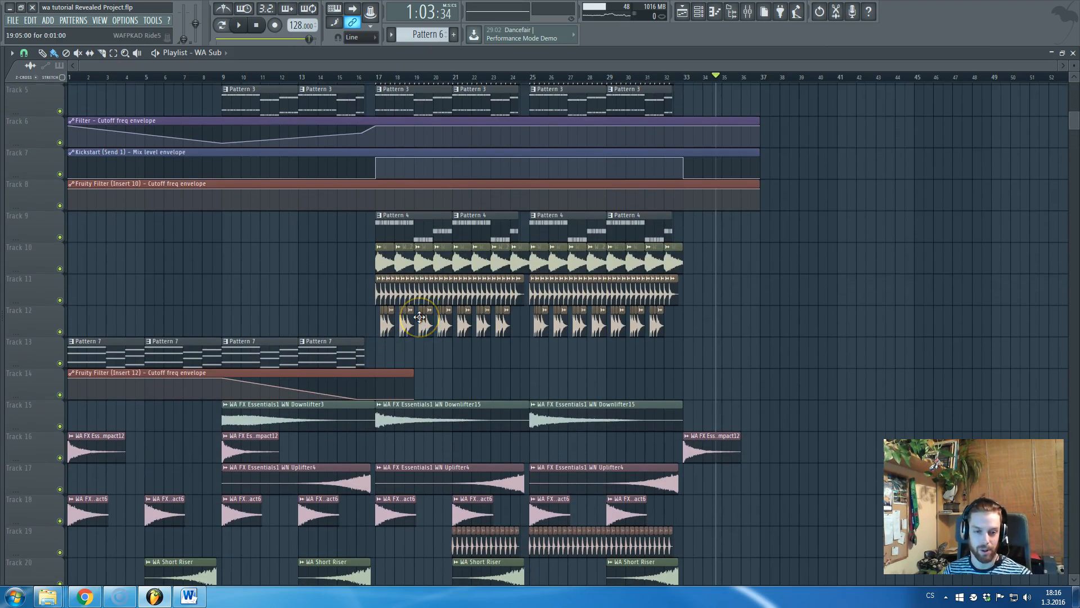
{"action": "scroll", "scroll_direction": "down", "scroll_amount": 3}
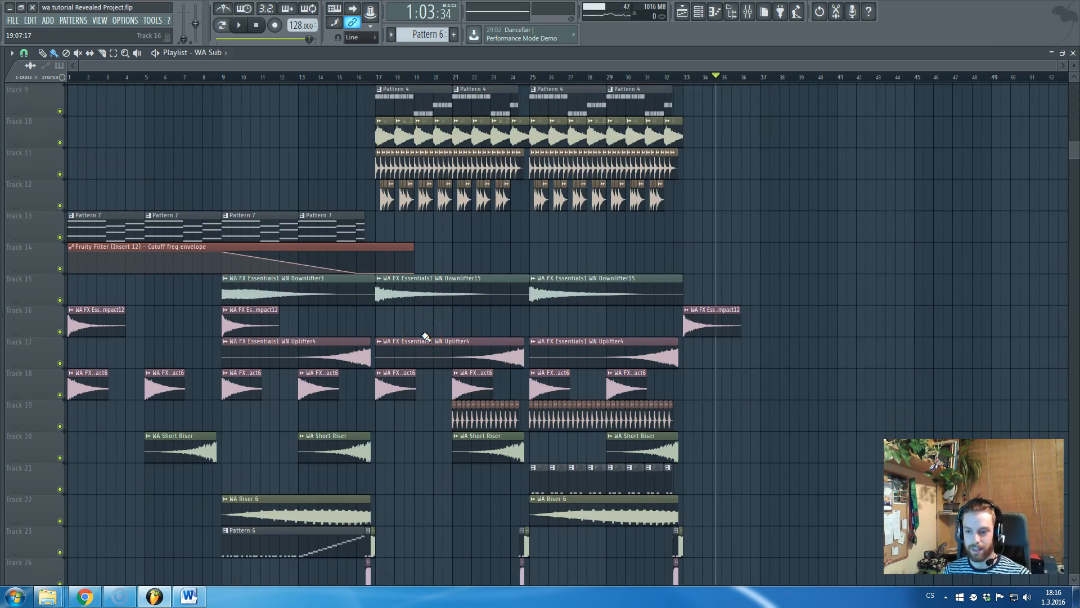
{"action": "mouse_move", "coordinate": [320, 149]}
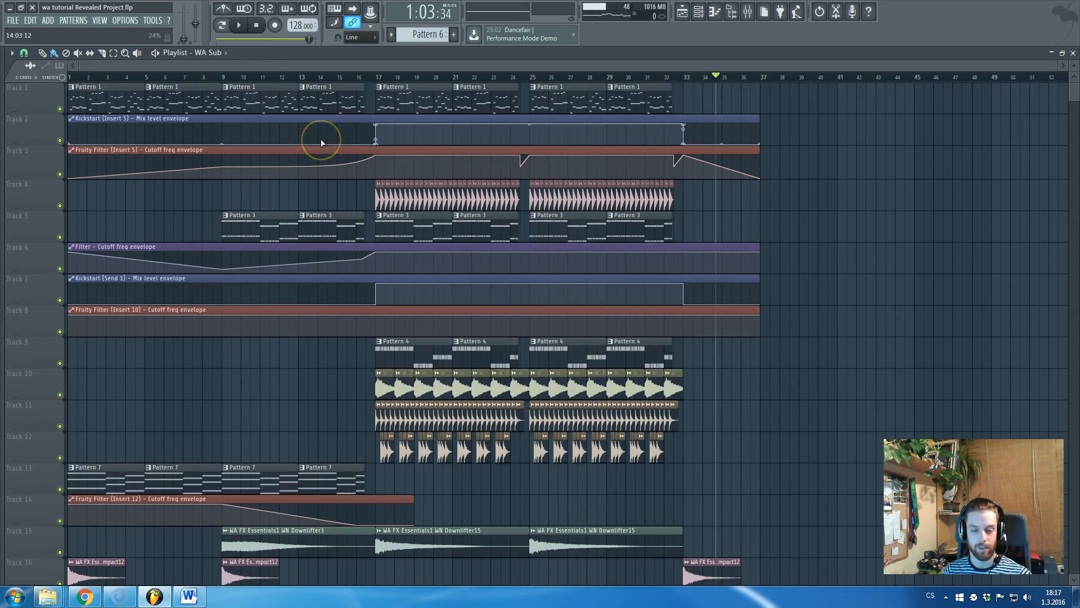
{"action": "scroll", "scroll_direction": "down", "scroll_amount": 3}
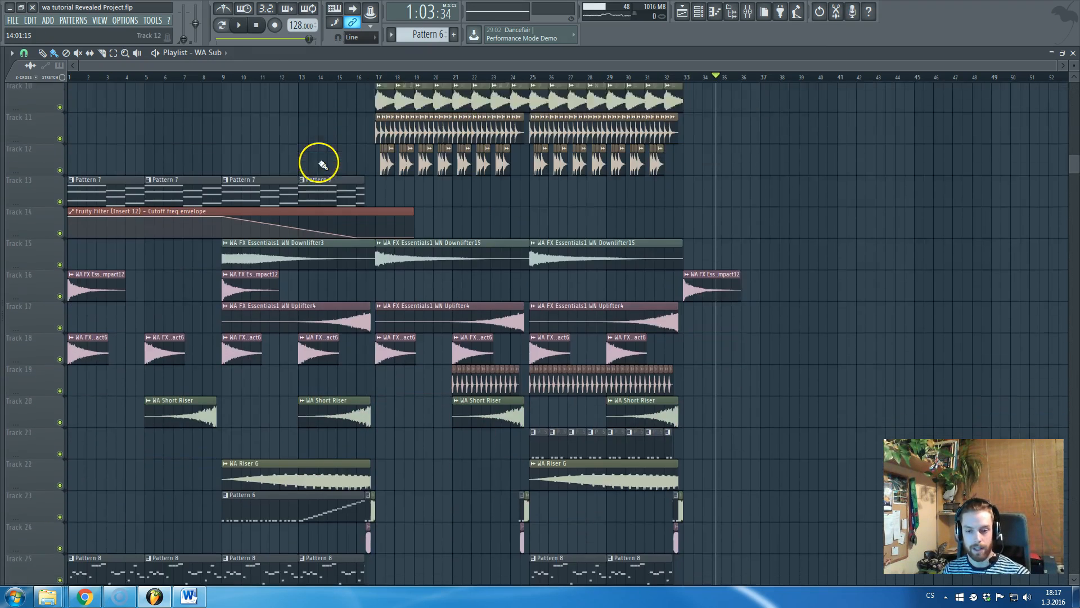
{"action": "scroll", "scroll_direction": "down", "scroll_amount": 3}
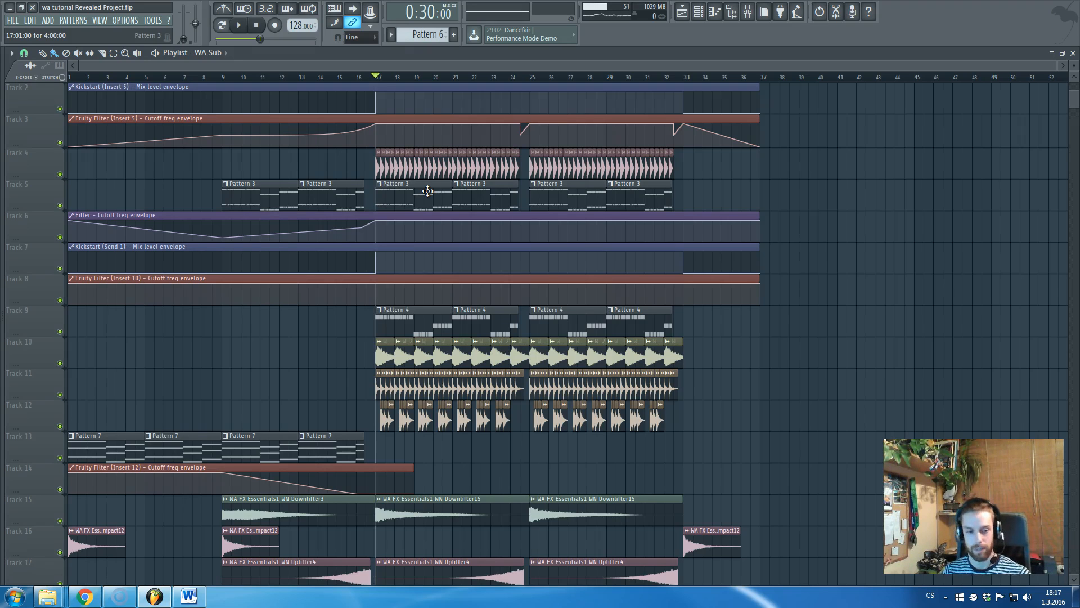
{"action": "scroll", "scroll_direction": "down", "scroll_amount": 3}
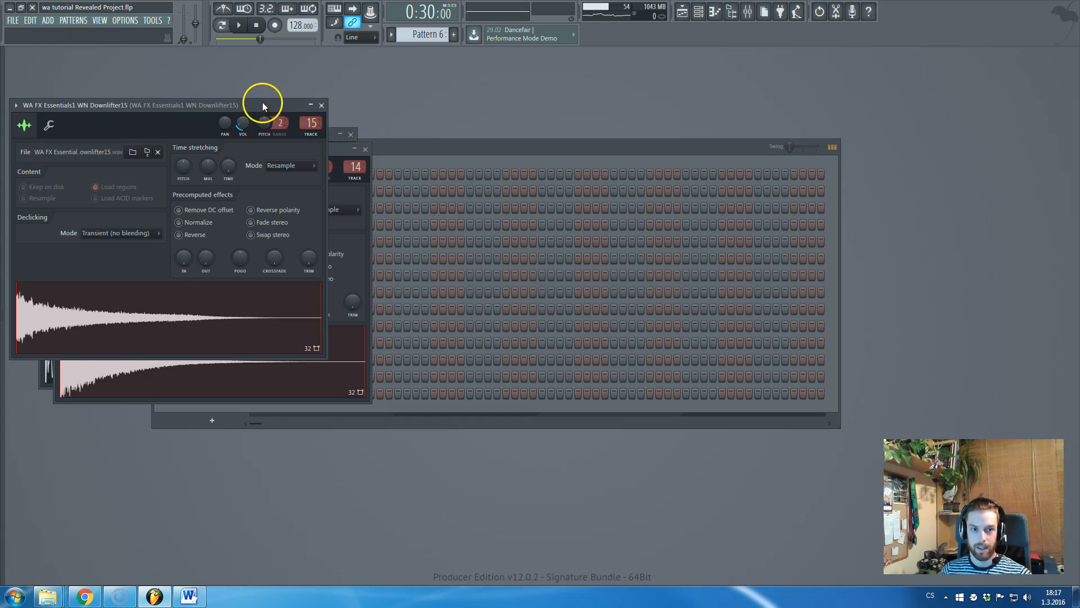
- Close the downlifter sample settings and show the Mixer on the Master insert's effect chain
{"action": "left_click", "coordinate": [319, 105]}
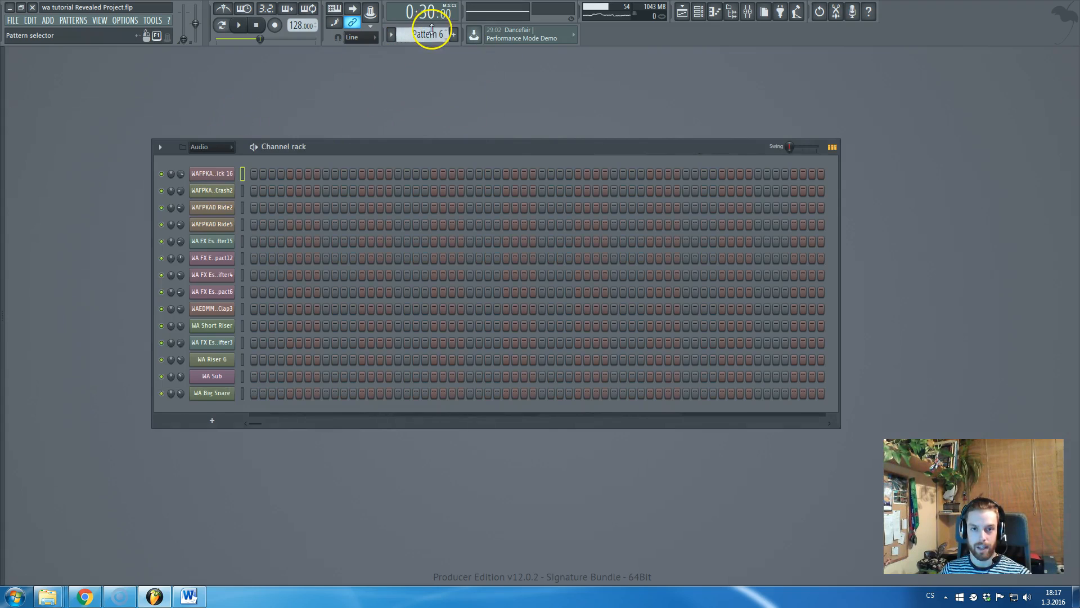
{"action": "left_click", "coordinate": [747, 11]}
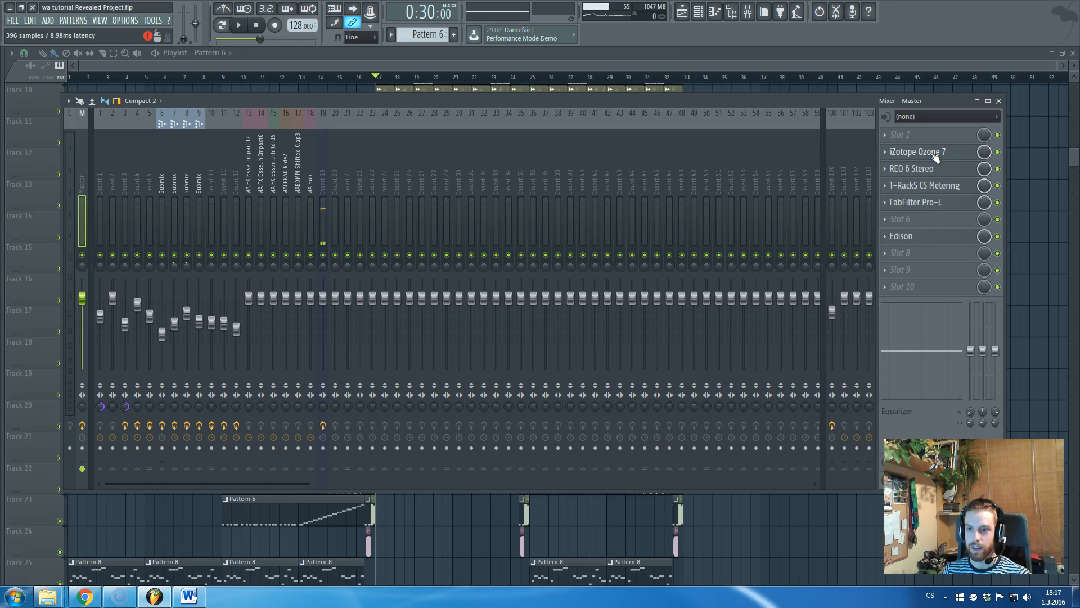
{"action": "left_click", "coordinate": [916, 152]}
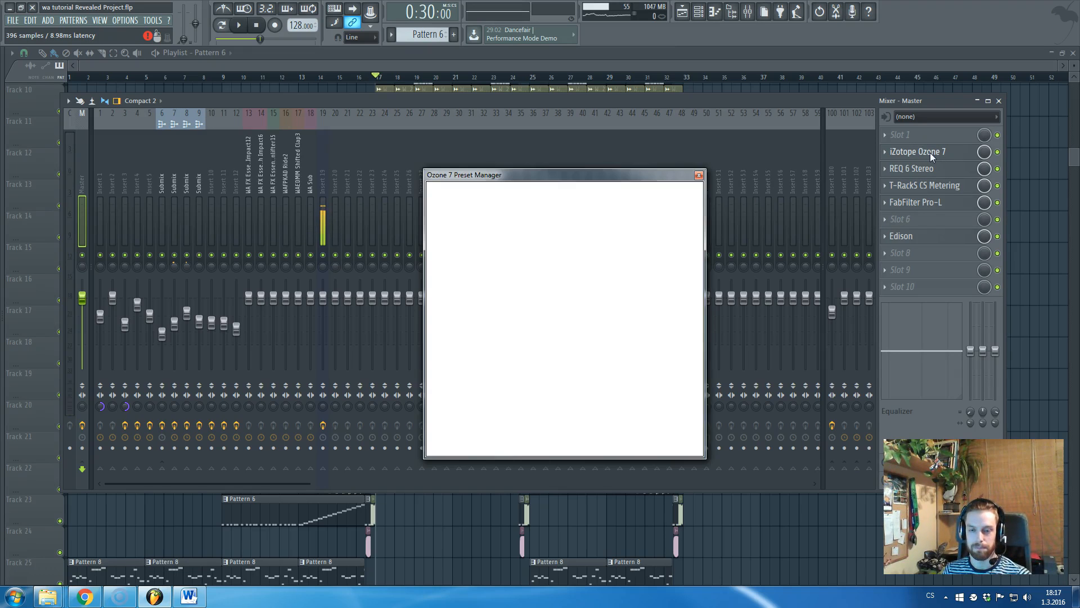
{"action": "left_click", "coordinate": [917, 151]}
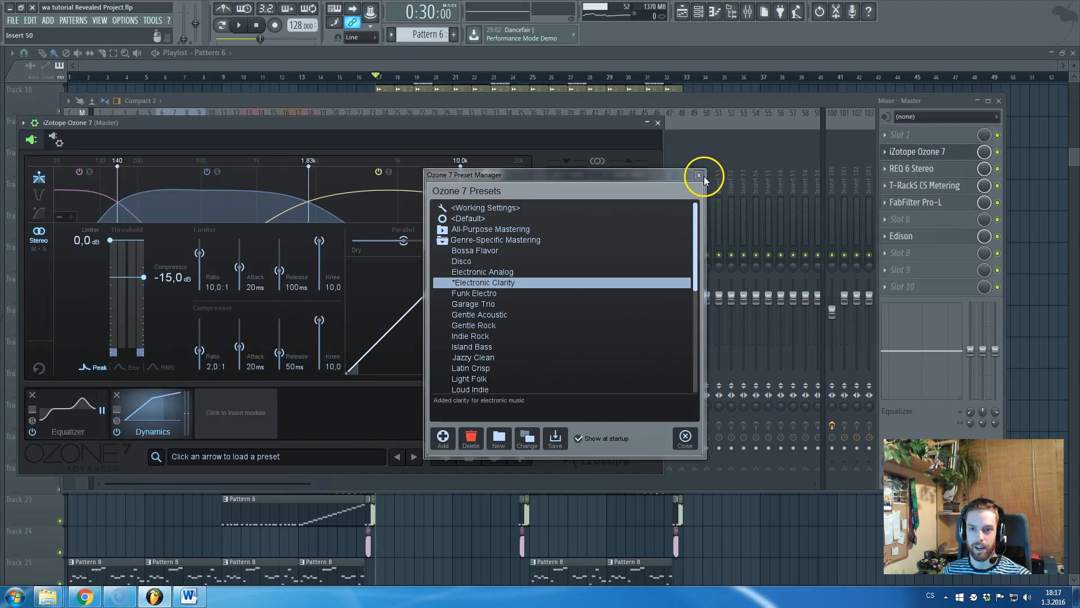
{"action": "left_click", "coordinate": [697, 175]}
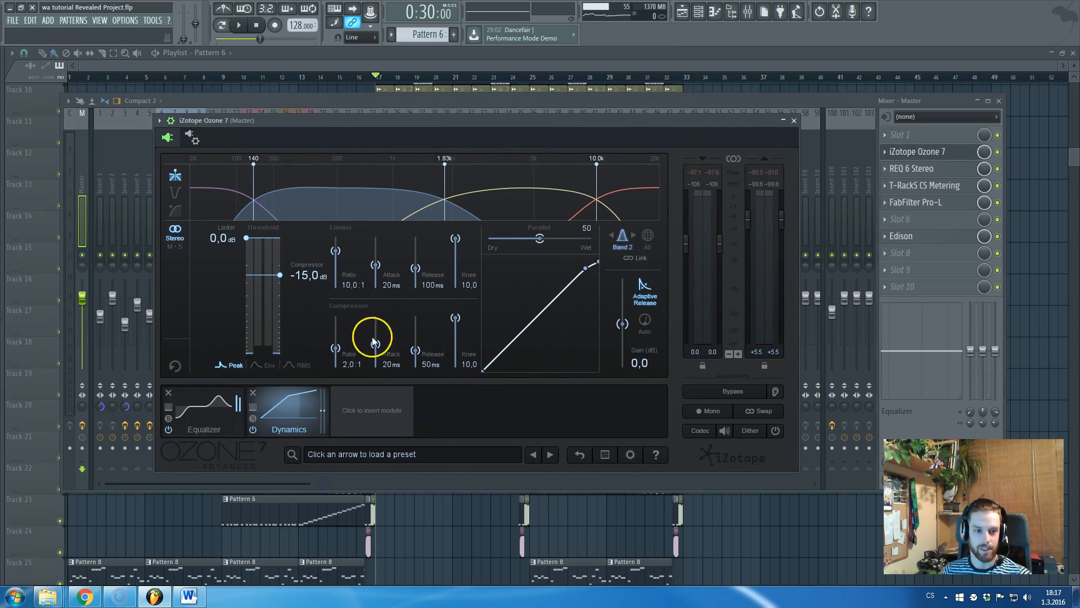
{"action": "left_click", "coordinate": [204, 410]}
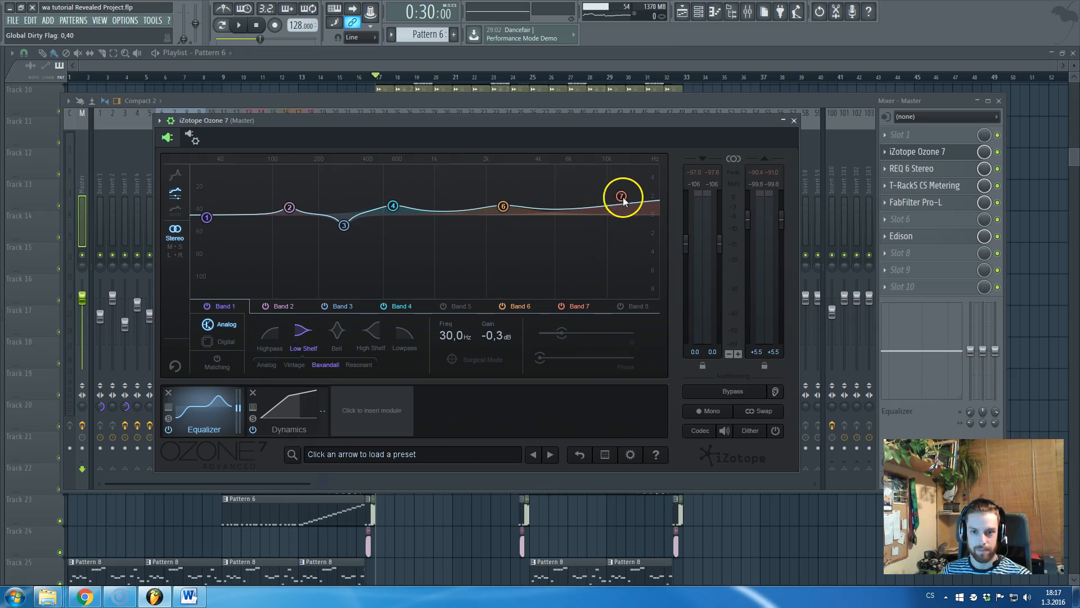
{"action": "left_click", "coordinate": [289, 403]}
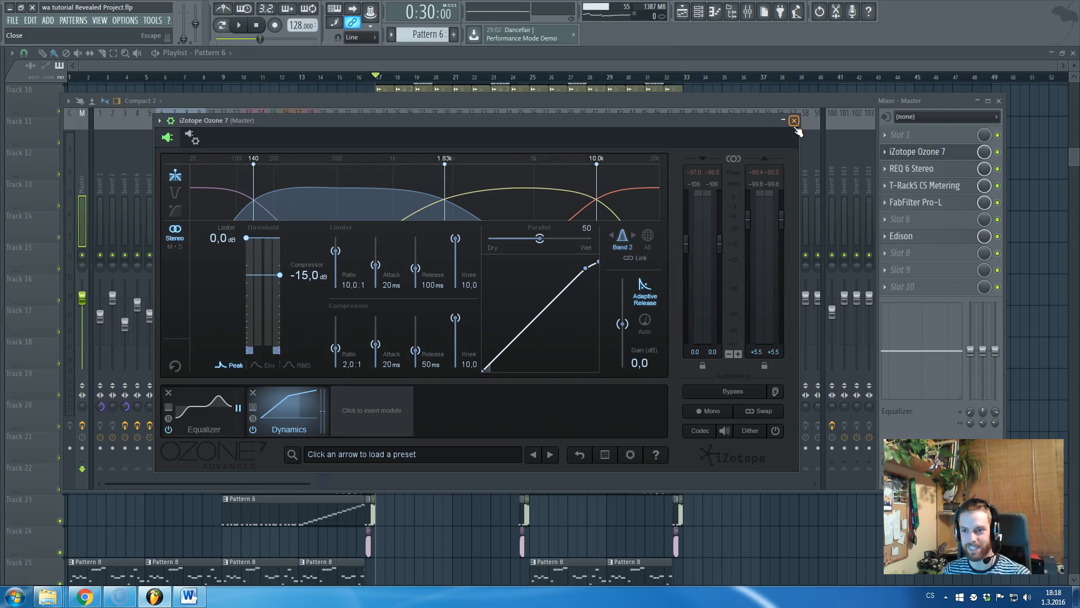
{"action": "left_click", "coordinate": [793, 120]}
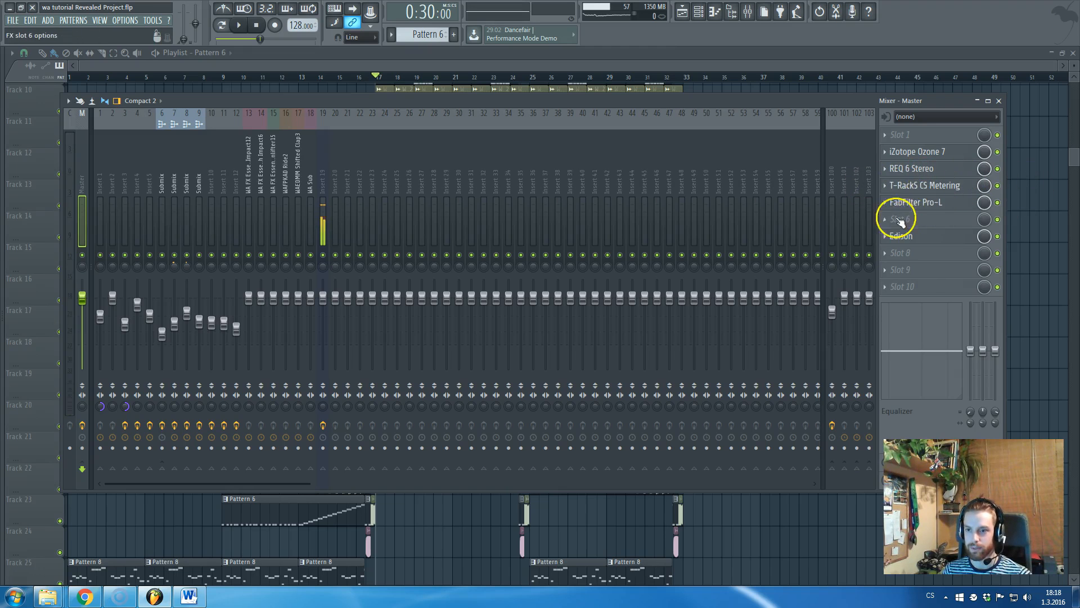
- View the FabFilter Pro-L limiter on the Master insert, then close it to return to the playlist
{"action": "left_click", "coordinate": [914, 201]}
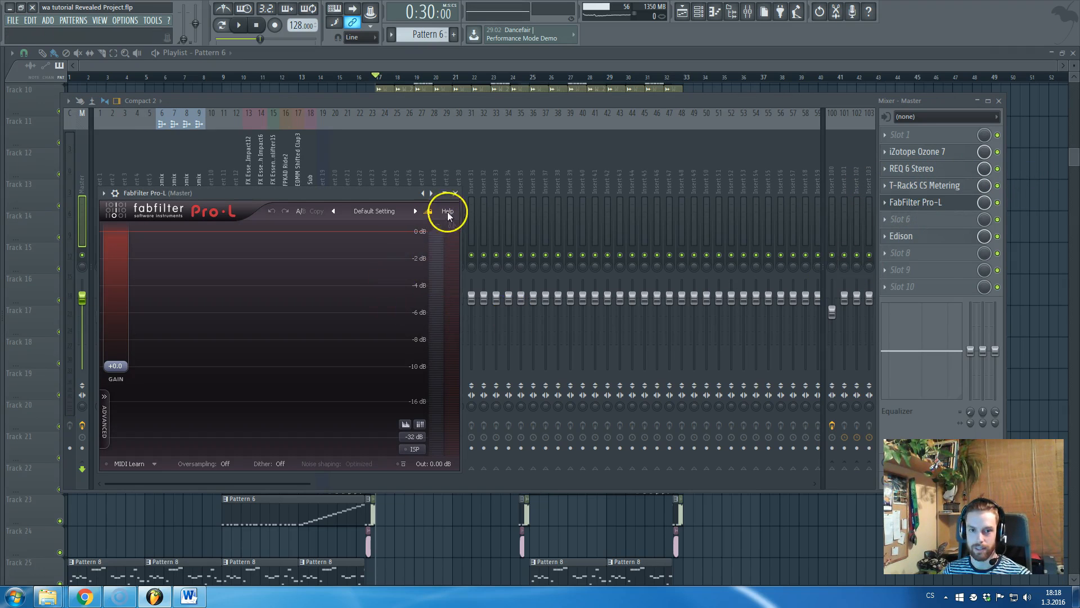
{"action": "left_click", "coordinate": [457, 198]}
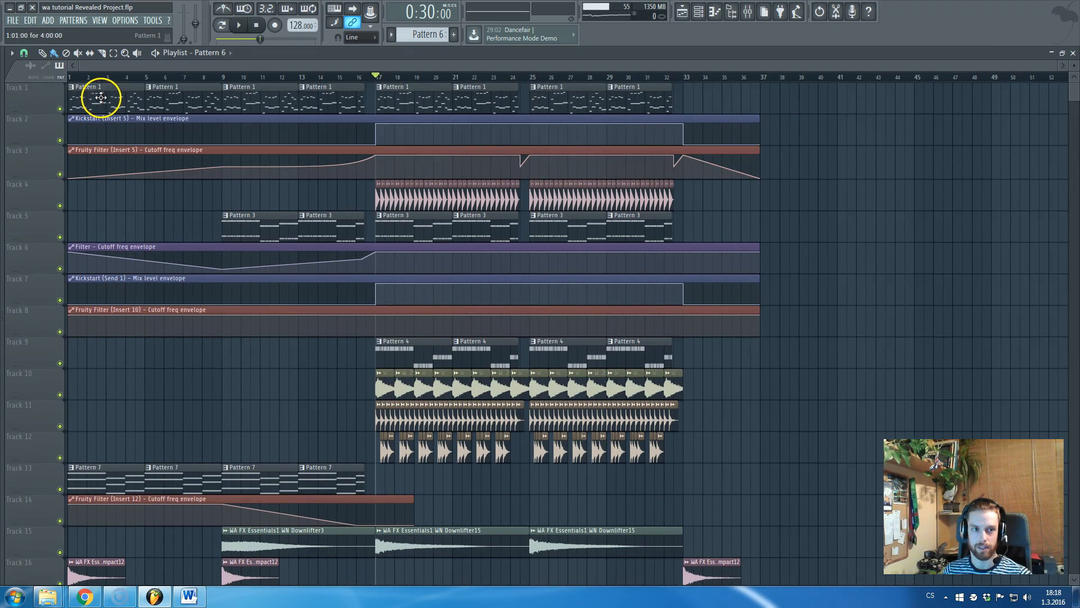
- Show the channels of the Pattern 1 lead clip on Track 1, then hide the rack again
{"action": "double_click", "coordinate": [90, 97]}
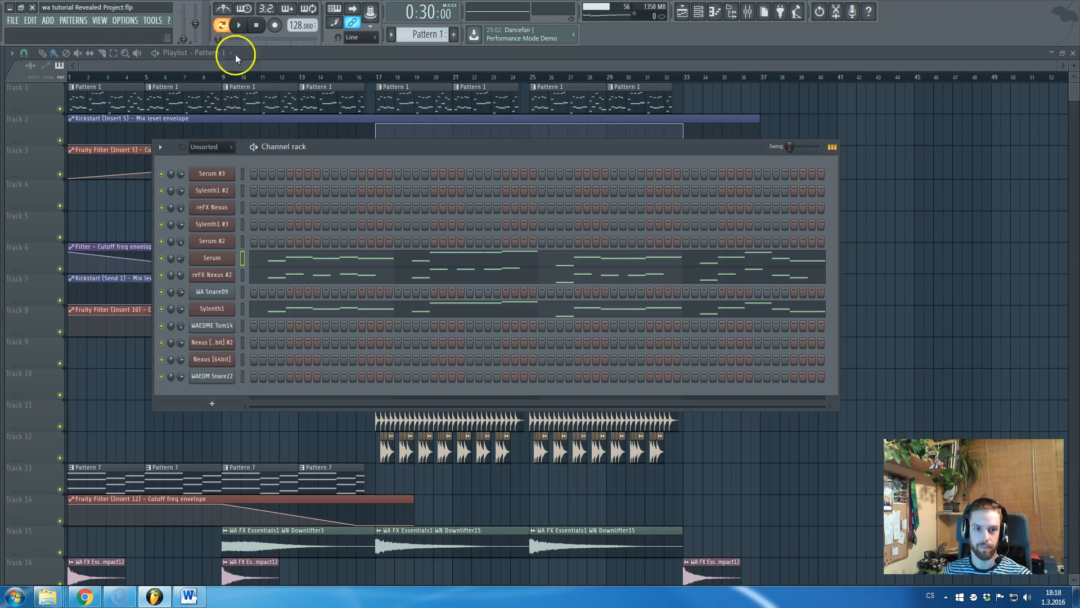
{"action": "left_click", "coordinate": [239, 25]}
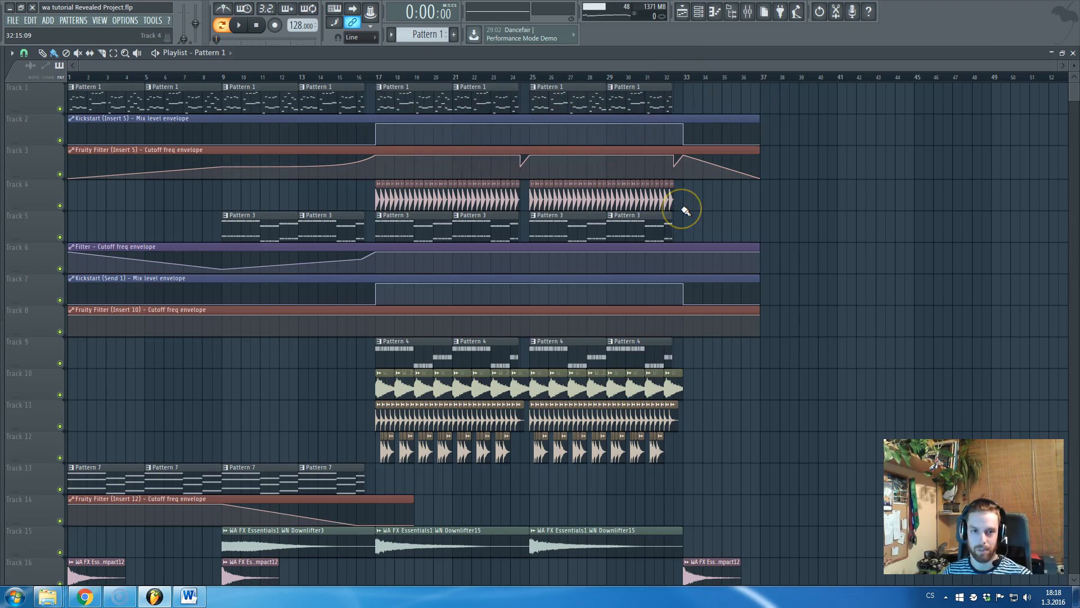
{"action": "mouse_move", "coordinate": [682, 211]}
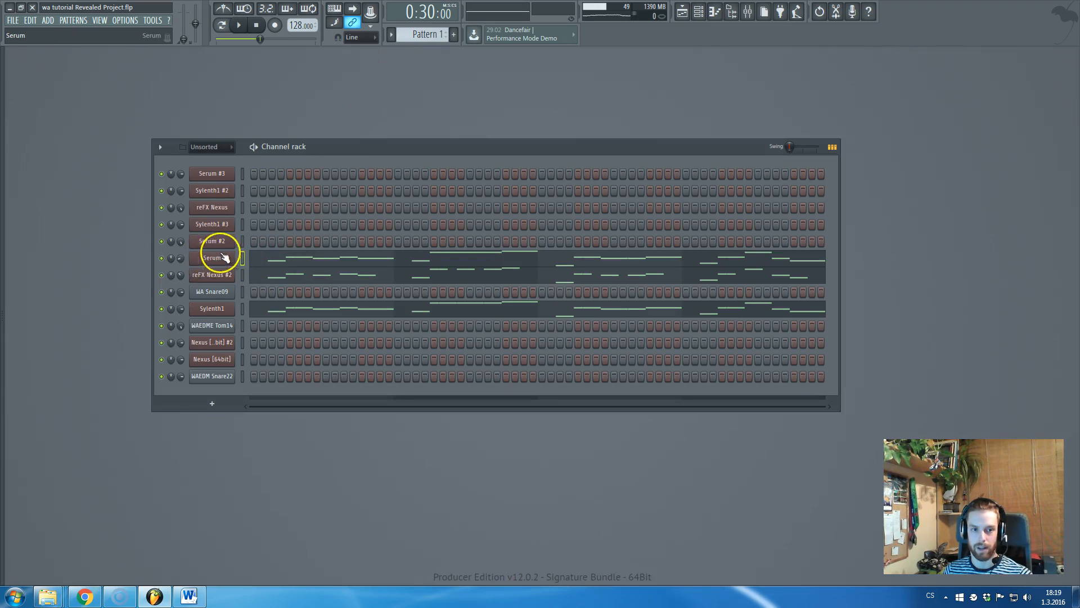
- Select the Serum lead channel, play the lead pattern, and bring up the Sylenth1 lead synth
{"action": "left_click", "coordinate": [212, 309]}
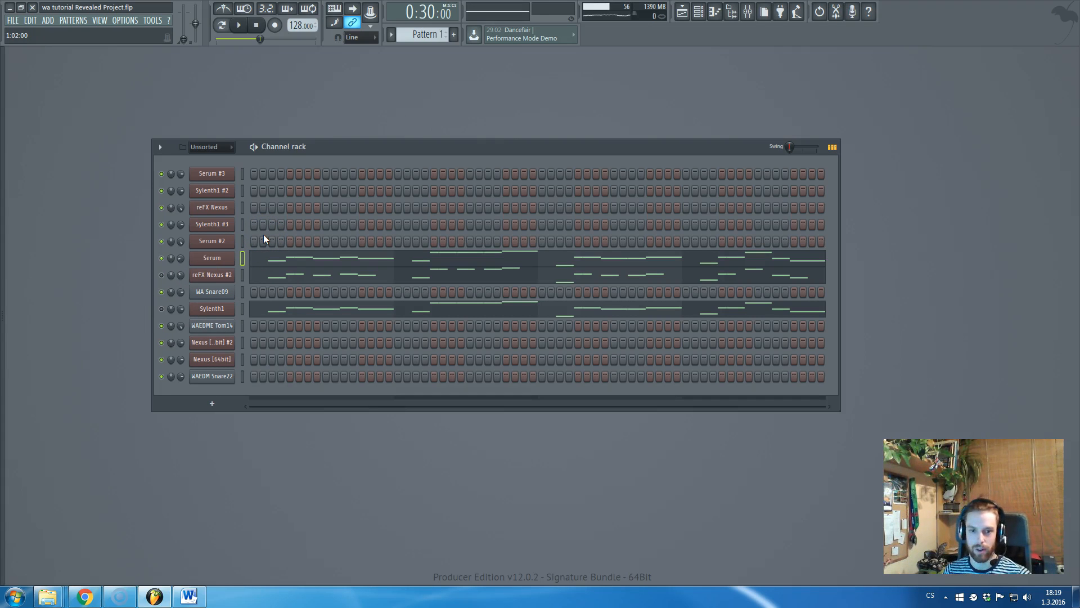
{"action": "left_click", "coordinate": [238, 25]}
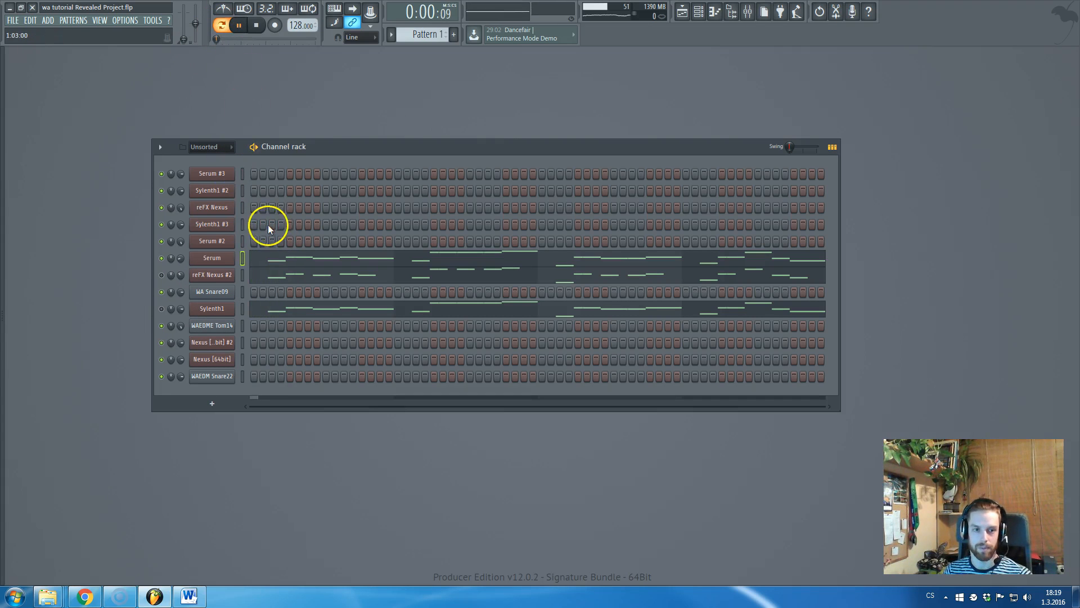
{"action": "left_click", "coordinate": [212, 274]}
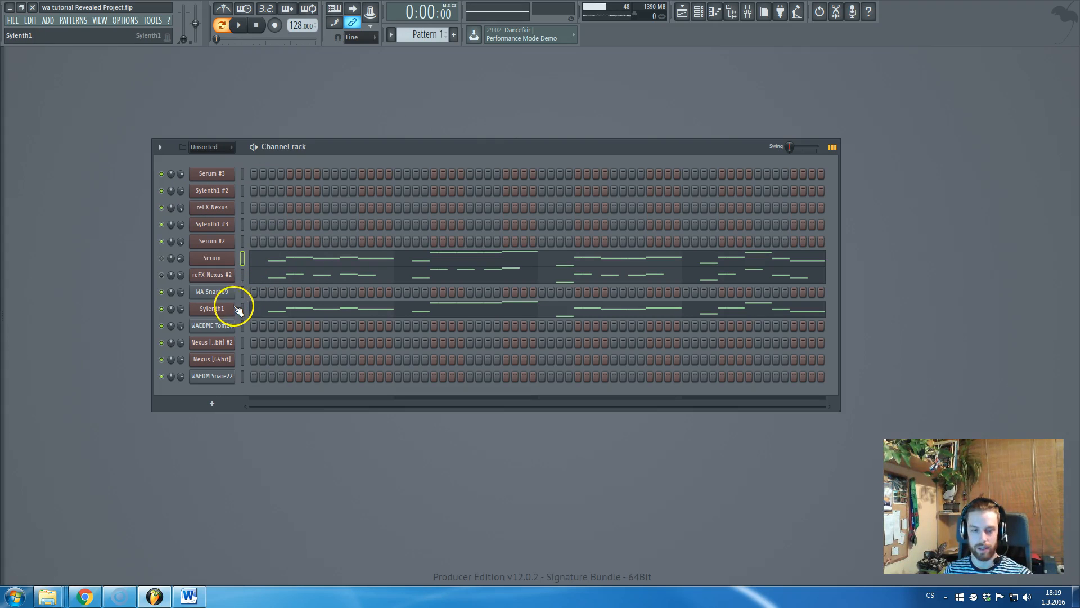
{"action": "double_click", "coordinate": [211, 309]}
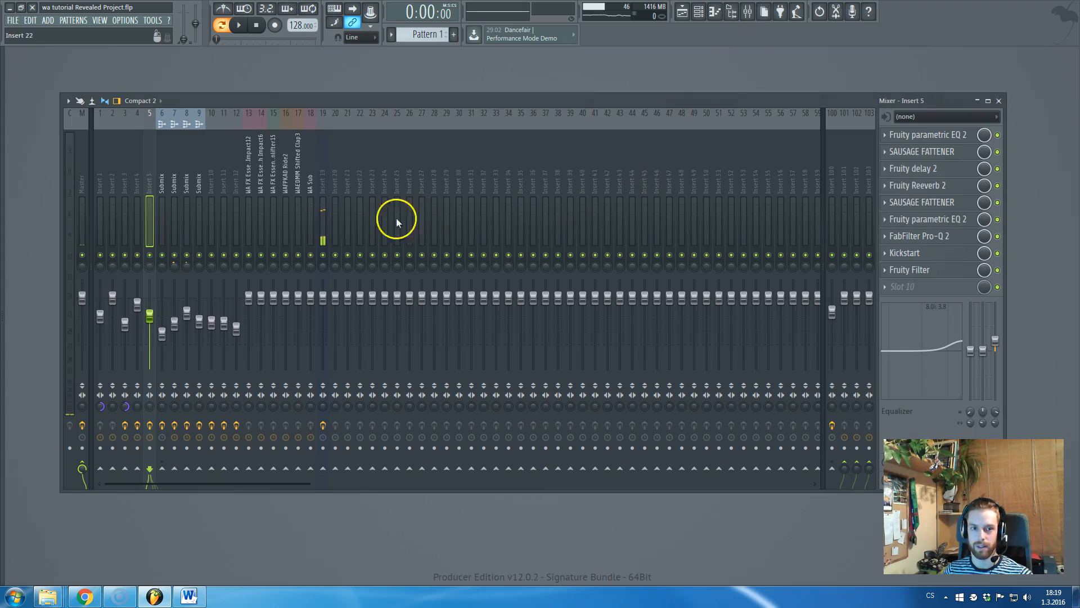
- Inspect the high-frequency band of the Fruity parametric EQ 2 on insert 5, then show the full arrangement
{"action": "left_click", "coordinate": [149, 207]}
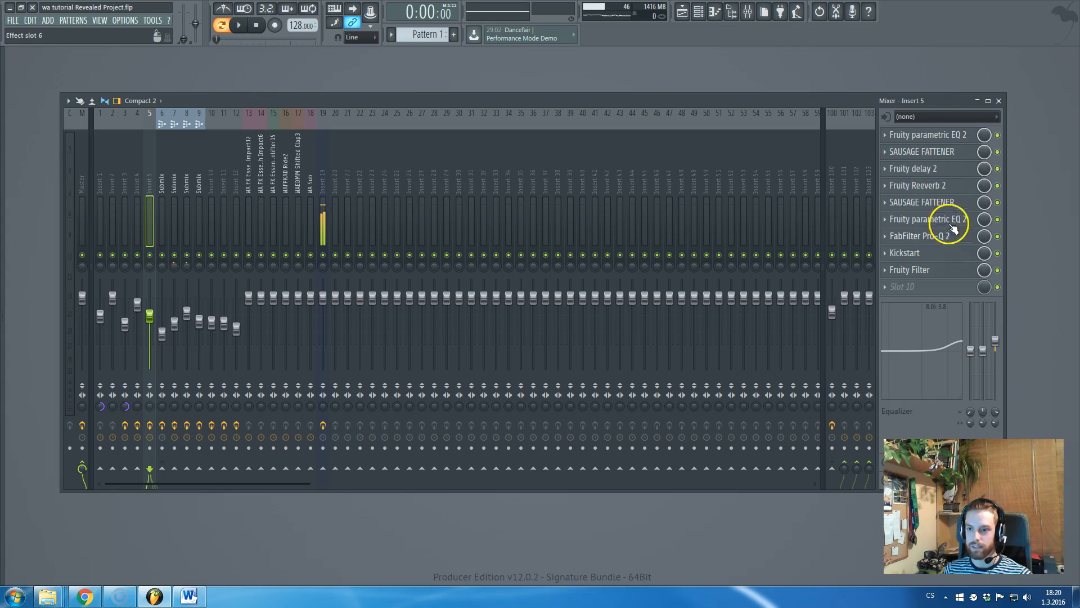
{"action": "left_click", "coordinate": [927, 219]}
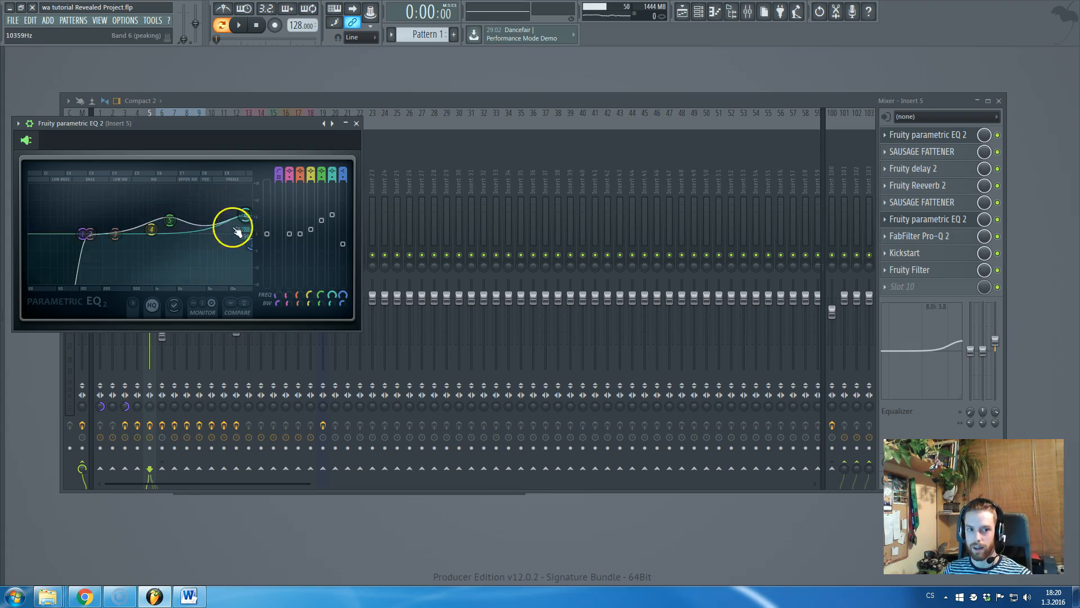
{"action": "left_click", "coordinate": [356, 123]}
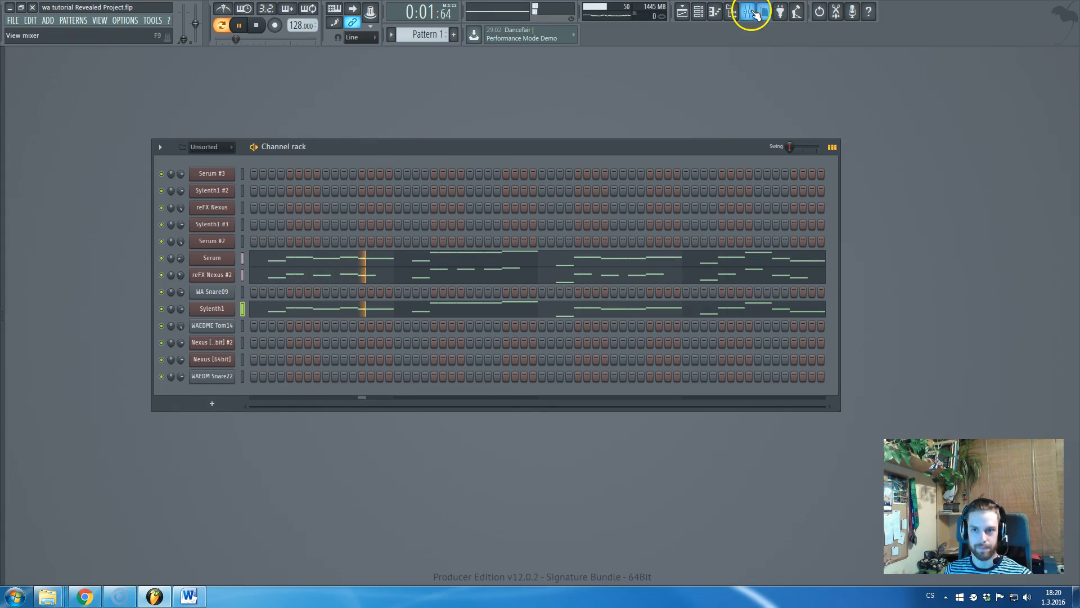
{"action": "left_click", "coordinate": [749, 11]}
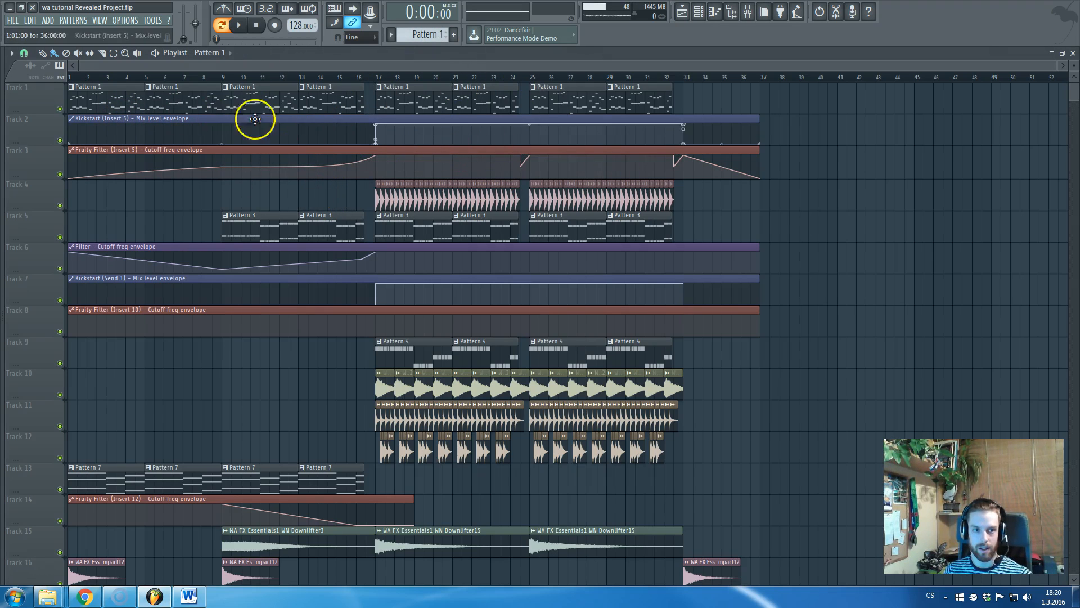
{"action": "mouse_move", "coordinate": [481, 147]}
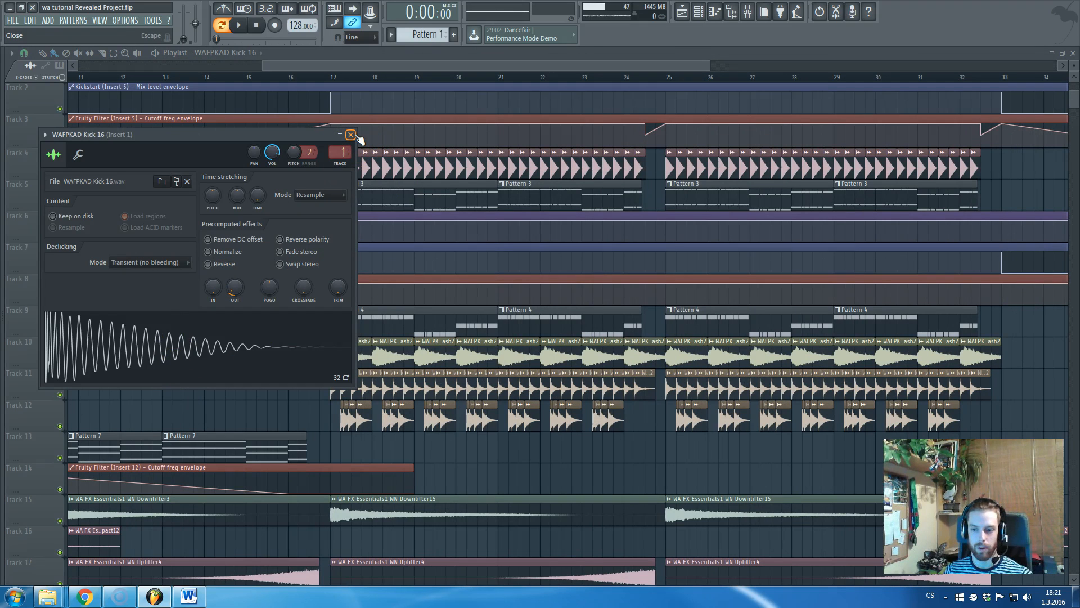
{"action": "left_click", "coordinate": [351, 134]}
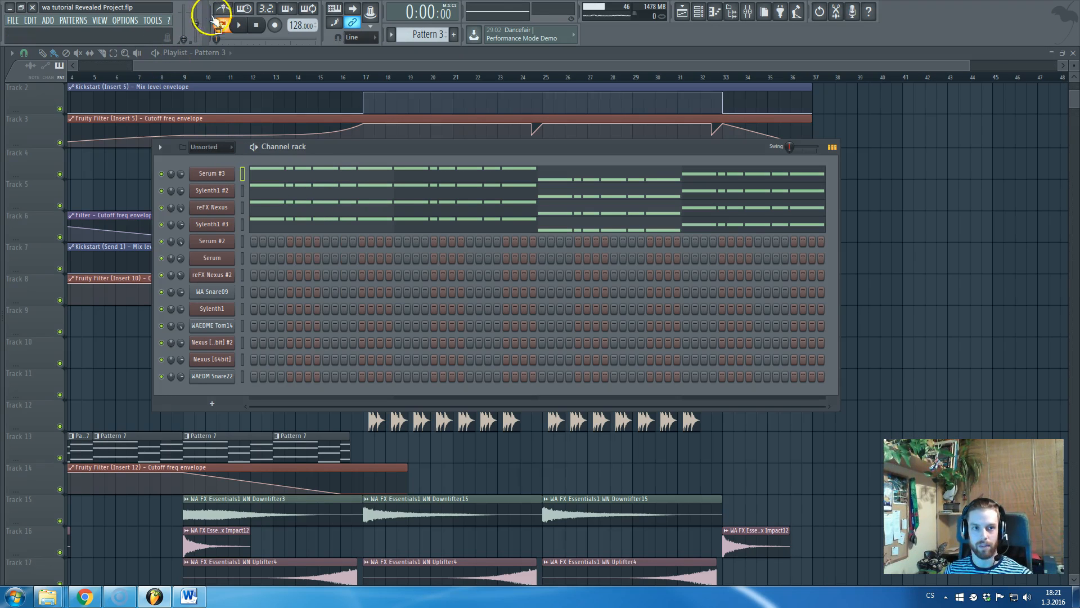
- Toggle the transport between pattern and song playback mode for Pattern 3
{"action": "left_click", "coordinate": [222, 26]}
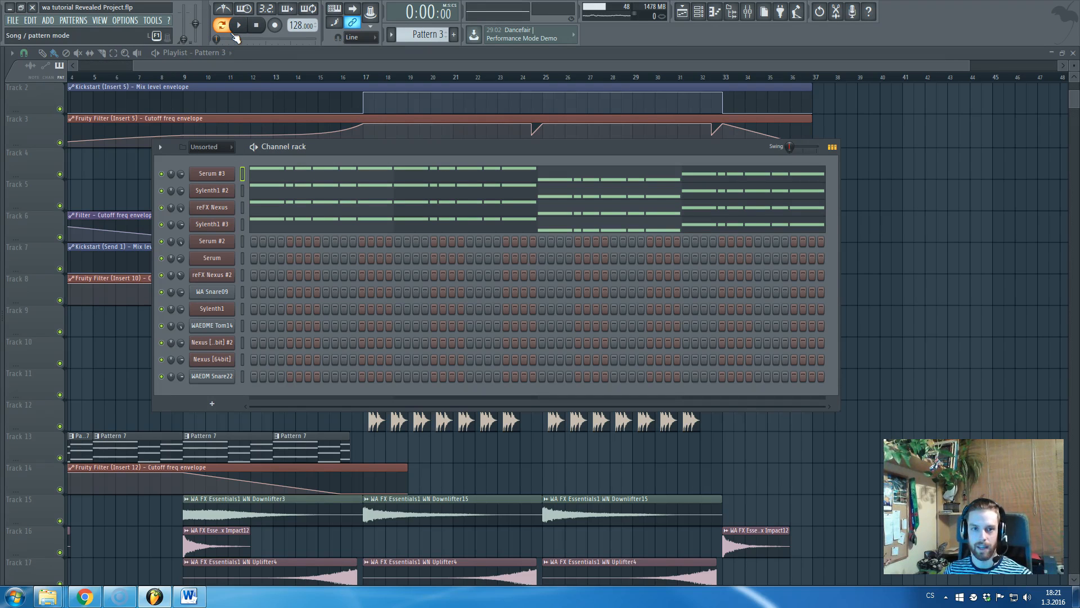
{"action": "left_click", "coordinate": [223, 25]}
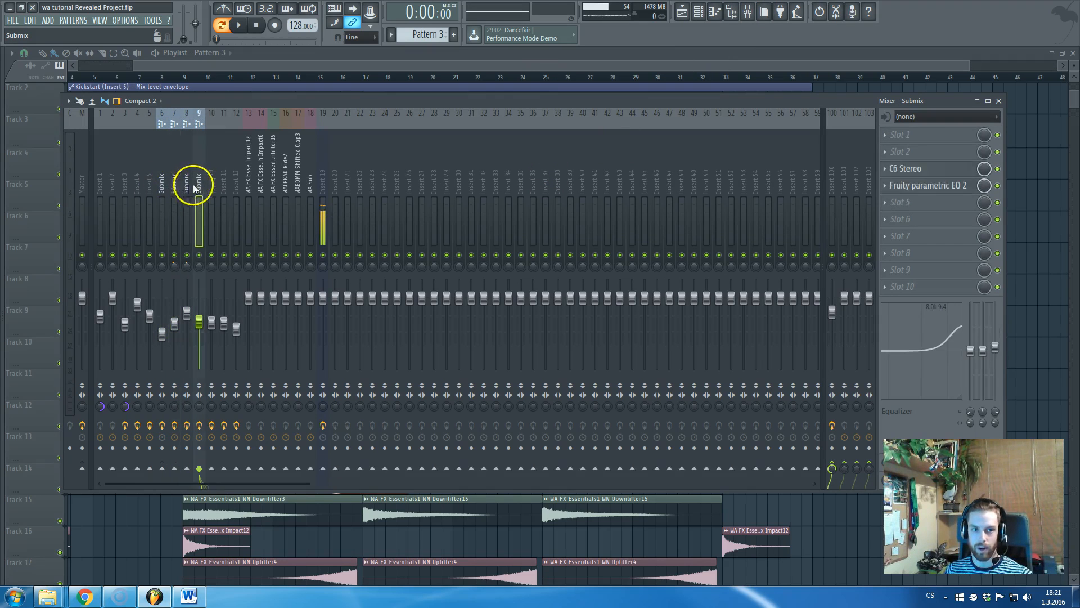
- Select the Submix insert and inspect the C6 Stereo plugin on Insert 100's effect chain
{"action": "left_click", "coordinate": [832, 172]}
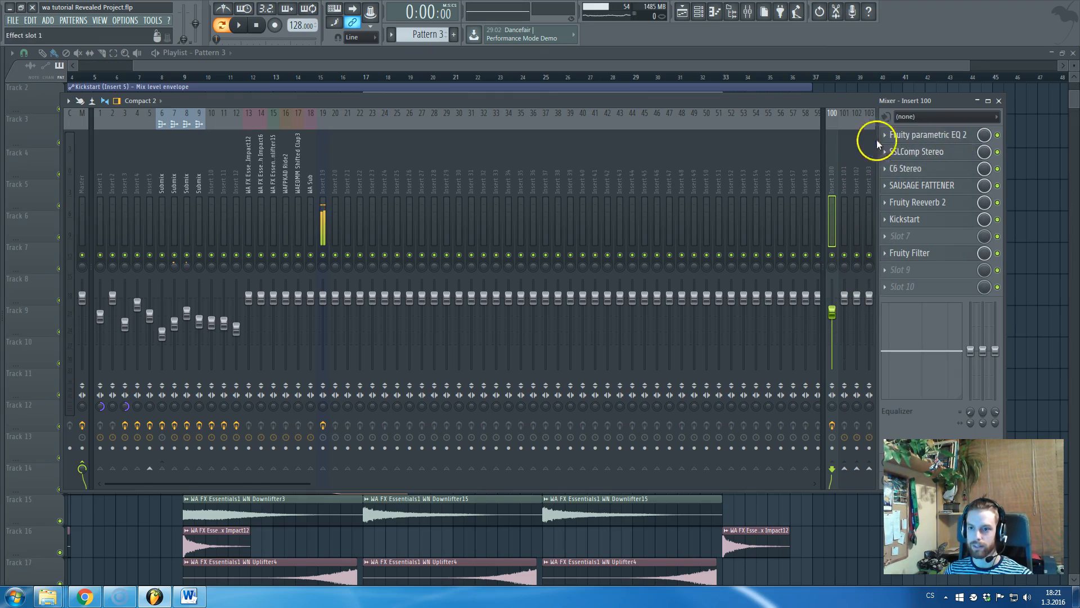
{"action": "left_click", "coordinate": [905, 168]}
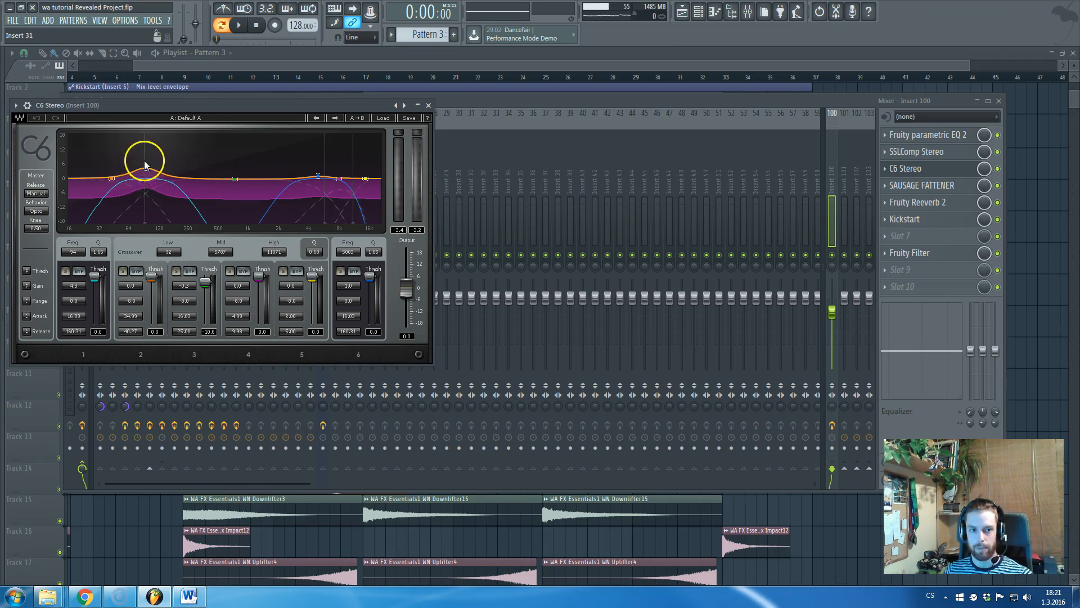
{"action": "left_click_drag", "start_coordinate": [146, 162], "coordinate": [143, 169]}
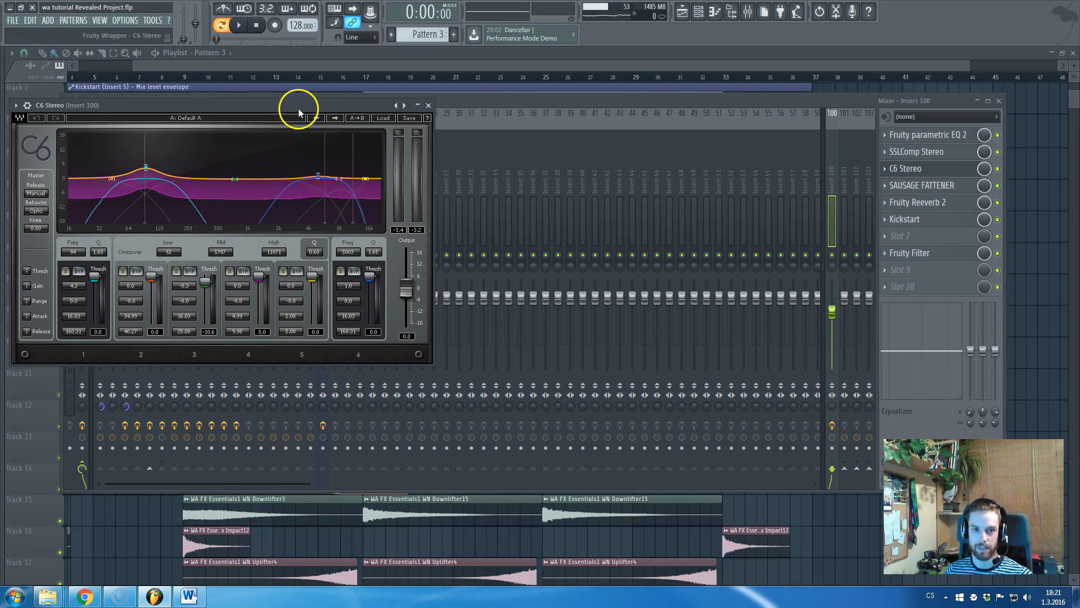
{"action": "left_click", "coordinate": [428, 105]}
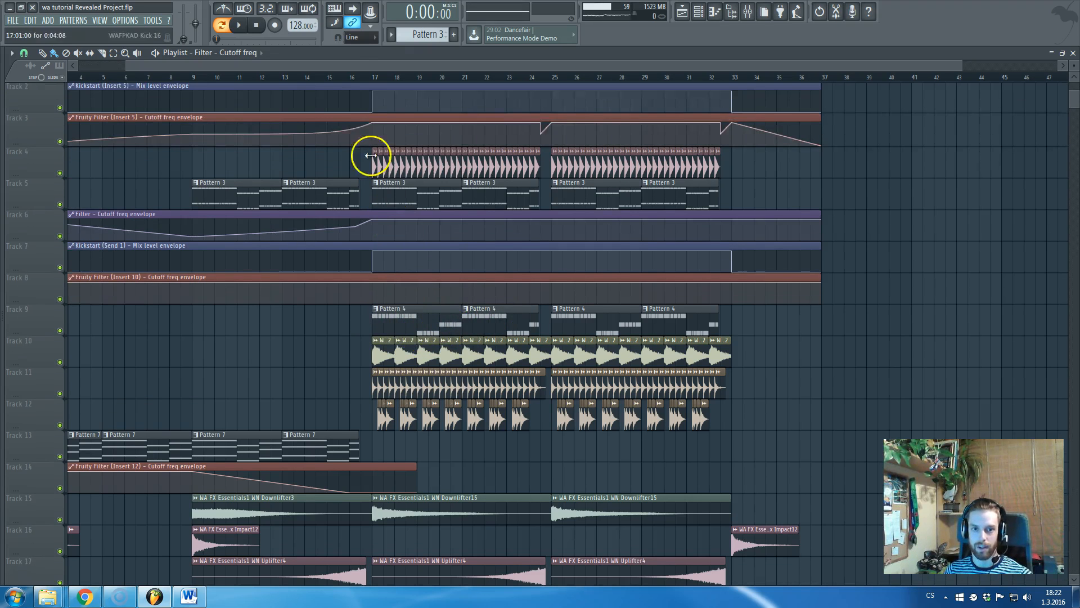
- Scroll the playlist down to the Crash2, Downlifter, impact and riser clips around bar 17
{"action": "scroll", "scroll_direction": "down", "scroll_amount": 3}
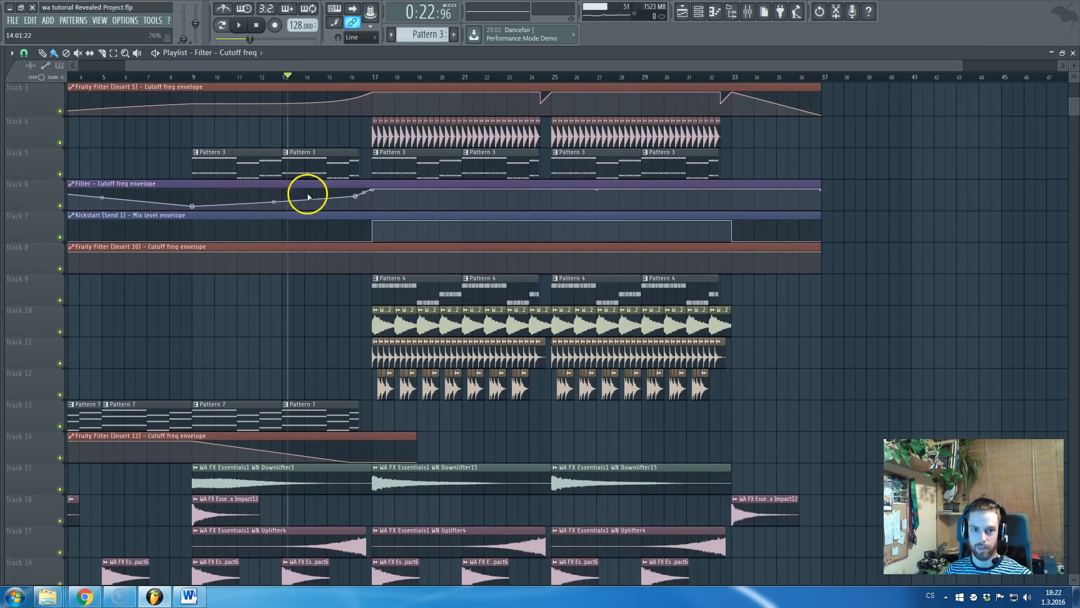
{"action": "scroll", "scroll_direction": "down", "scroll_amount": 3}
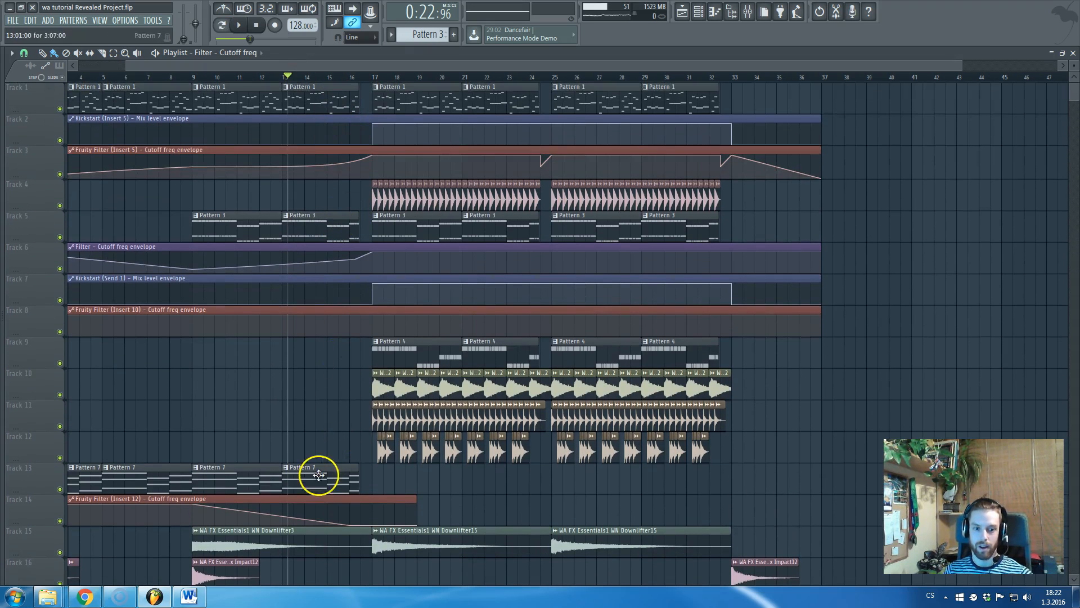
{"action": "mouse_move", "coordinate": [364, 465]}
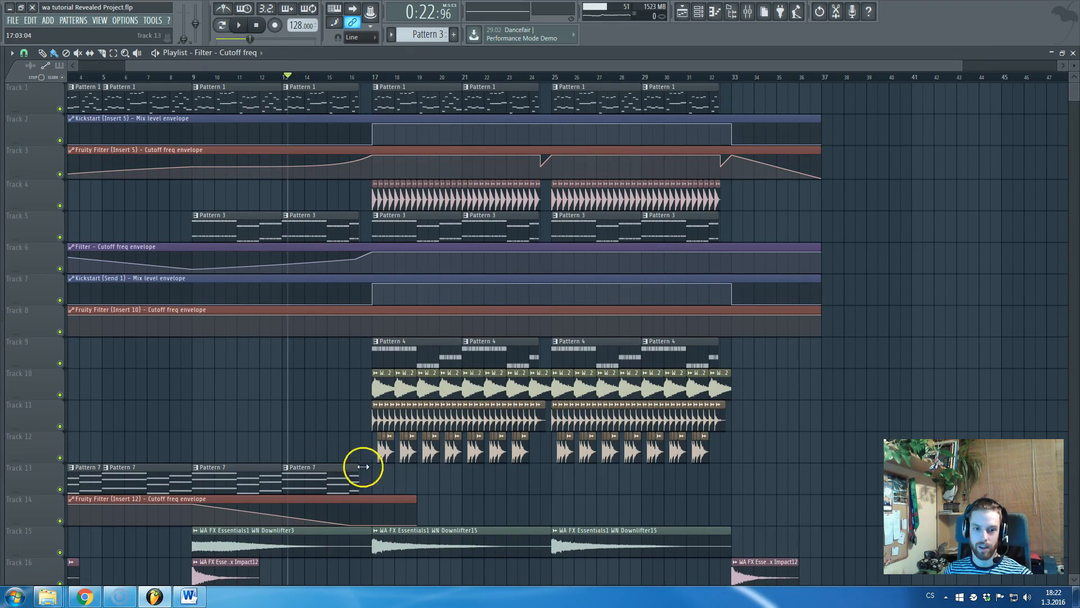
{"action": "scroll", "scroll_direction": "down", "scroll_amount": 3}
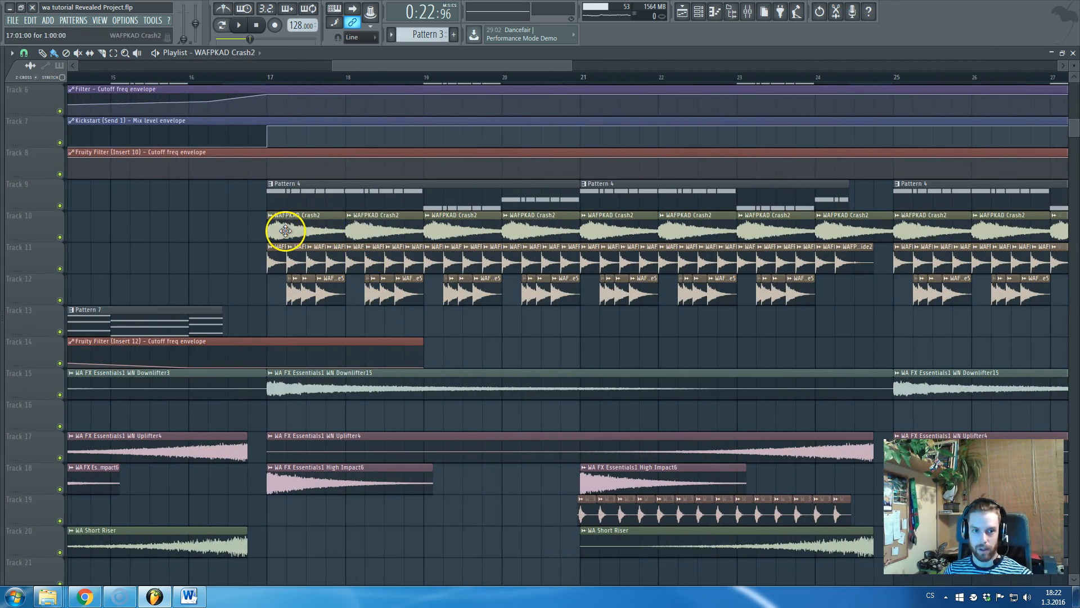
- Inspect the WAFPKAD Crash2 sample's settings, then jump the song position to the drop near bar 17
{"action": "double_click", "coordinate": [284, 231]}
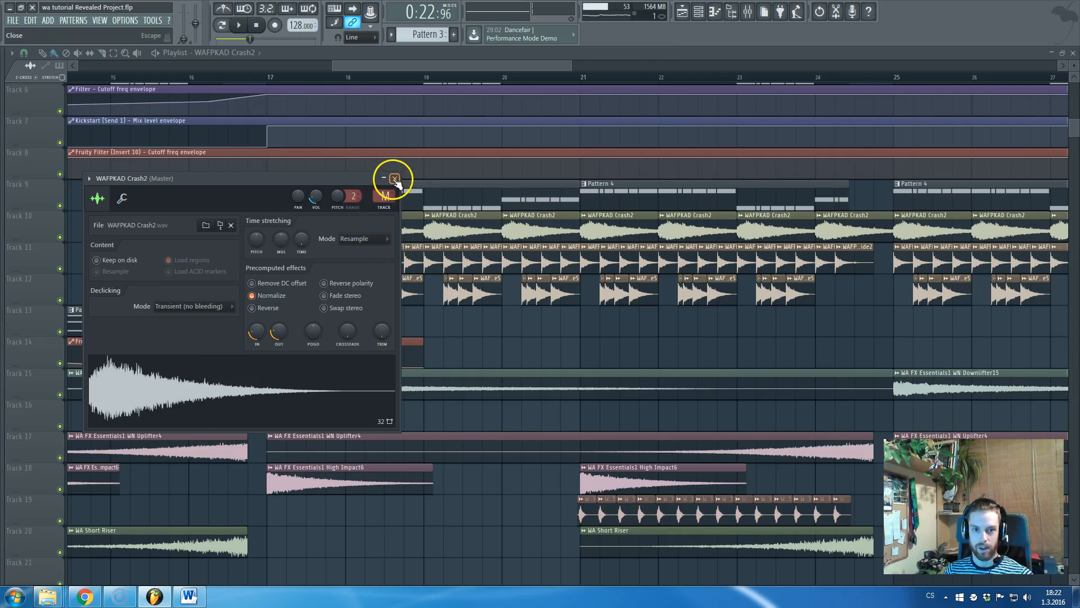
{"action": "left_click", "coordinate": [395, 178]}
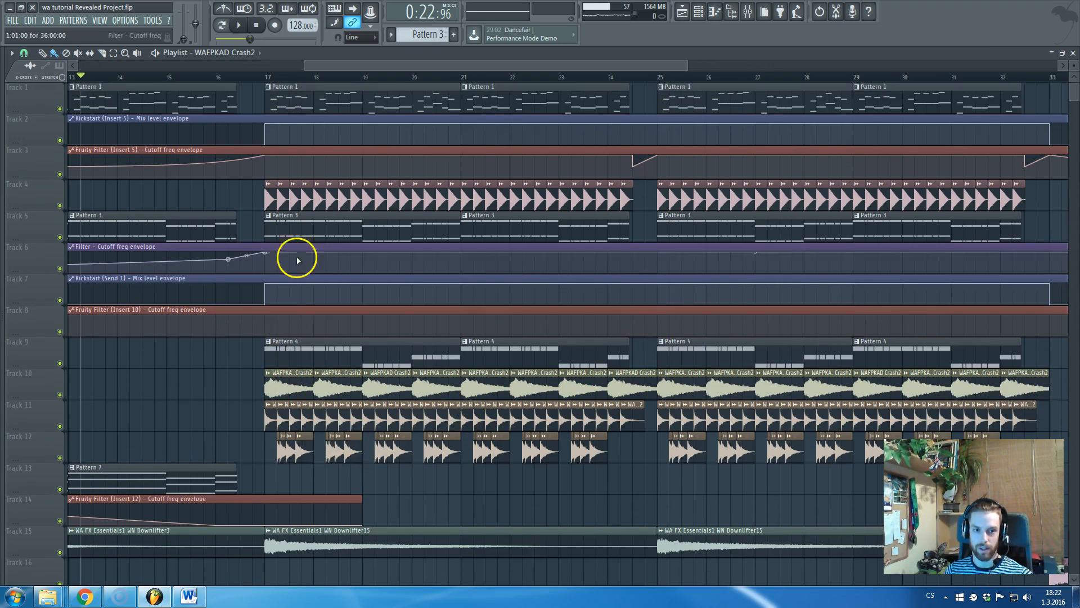
{"action": "scroll", "scroll_direction": "down", "scroll_amount": 3}
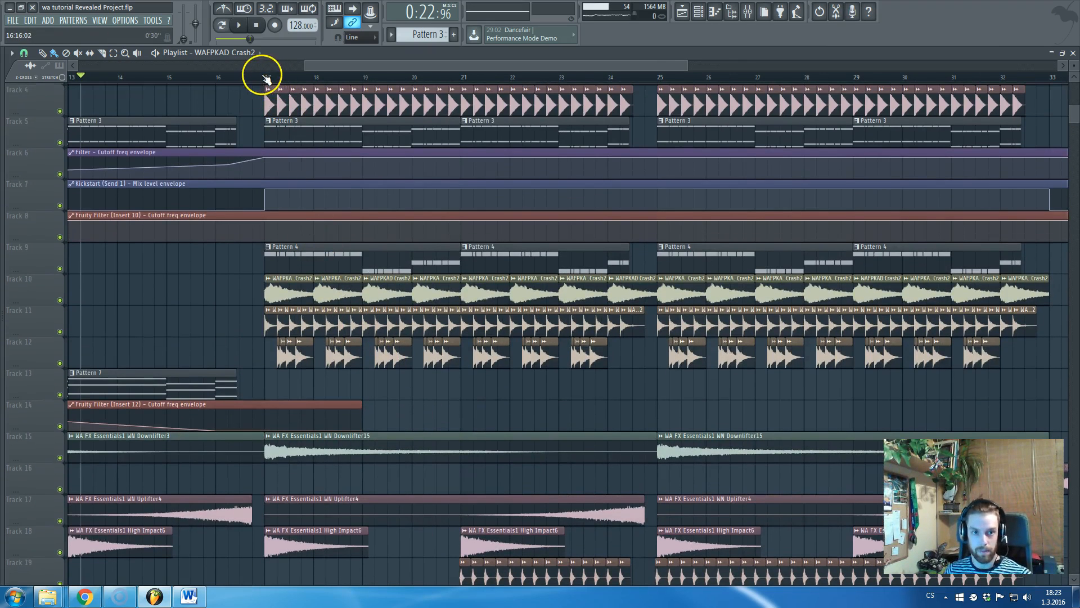
{"action": "left_click", "coordinate": [239, 25]}
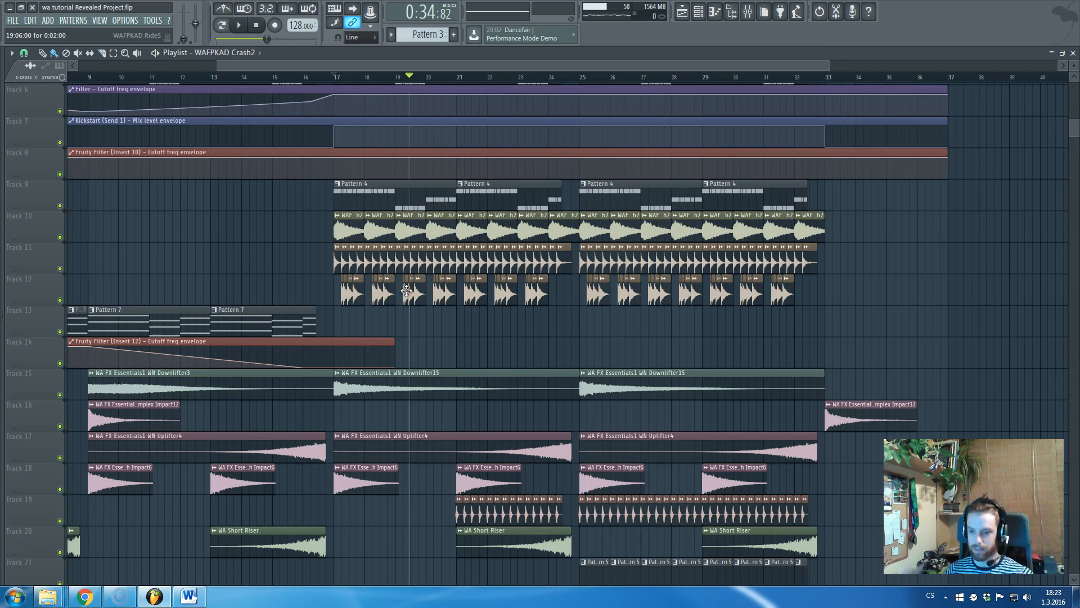
- Scroll the Playlist down to the Pattern 8 clips and bring up the Nexus #2 pluck melody in the piano roll
{"action": "scroll", "scroll_direction": "down", "scroll_amount": 3}
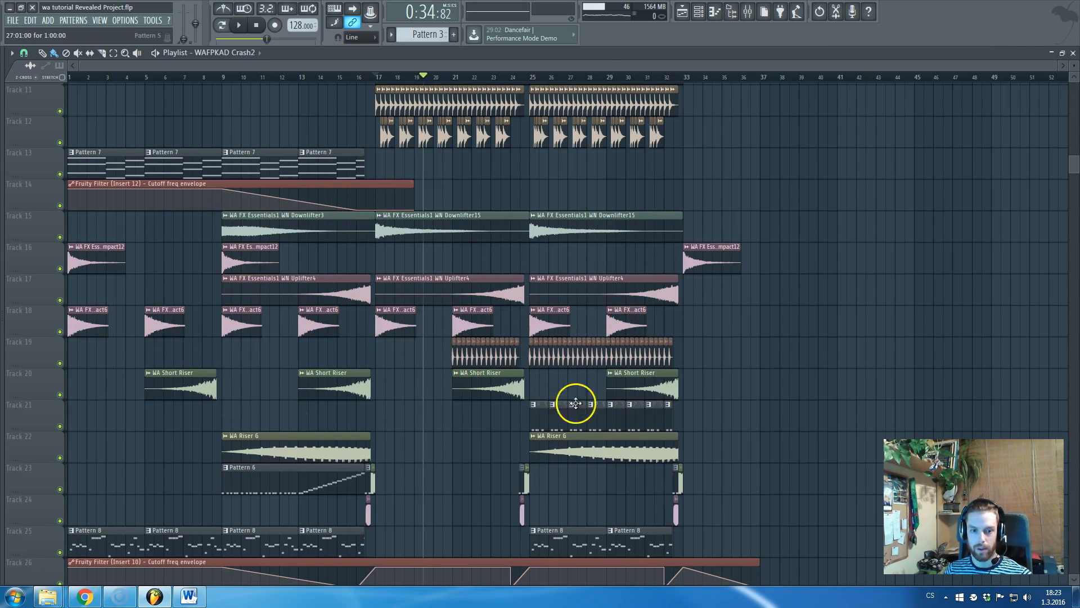
{"action": "scroll", "scroll_direction": "down", "scroll_amount": 3}
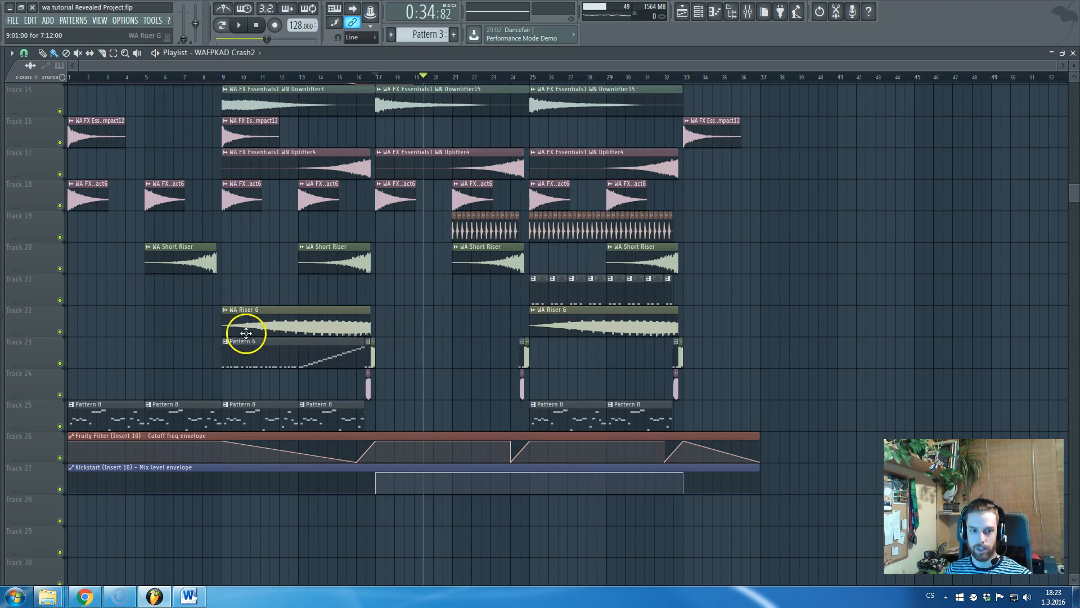
{"action": "mouse_move", "coordinate": [330, 333]}
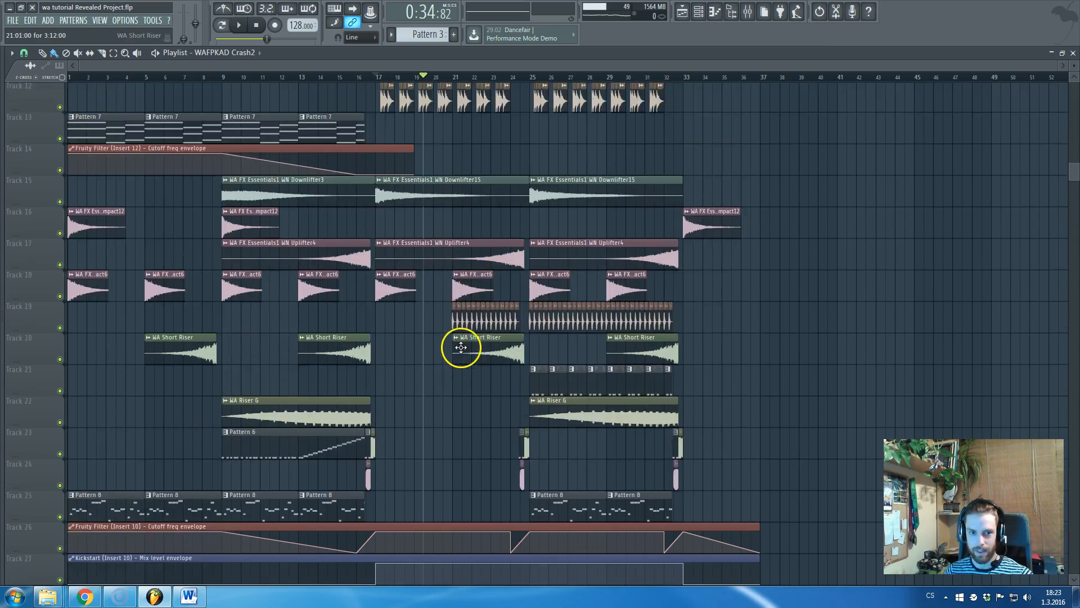
{"action": "scroll", "scroll_direction": "down", "scroll_amount": 3}
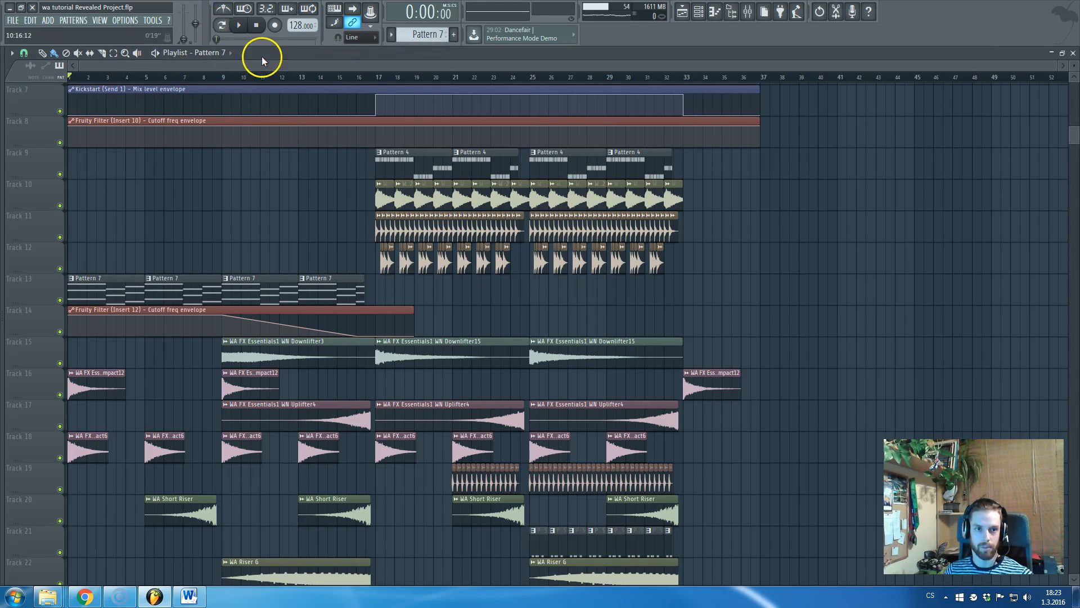
{"action": "scroll", "scroll_direction": "down", "scroll_amount": 3}
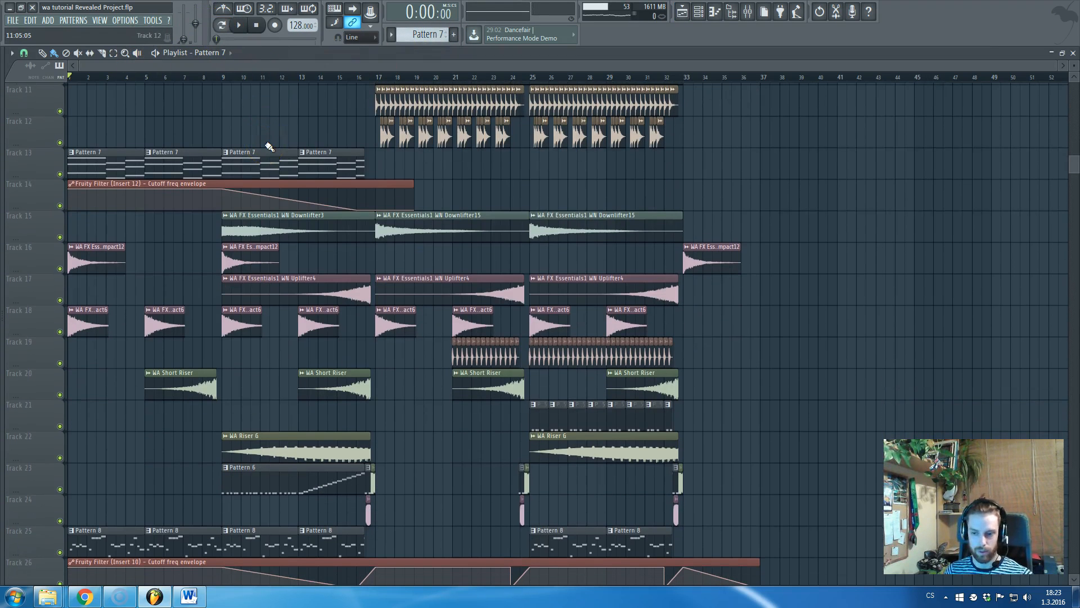
{"action": "left_click", "coordinate": [238, 25]}
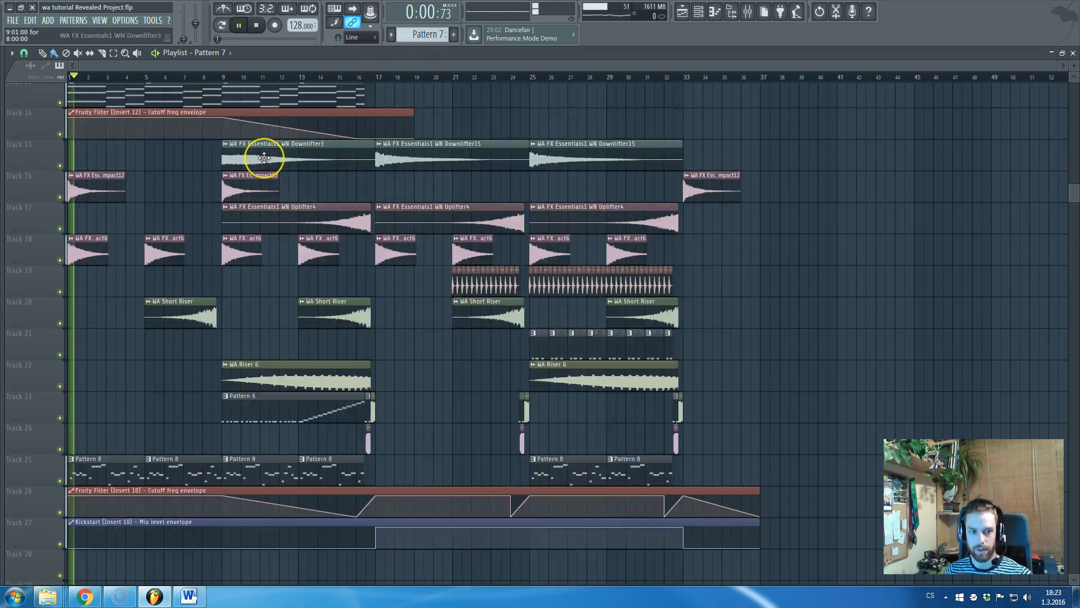
{"action": "scroll", "scroll_direction": "down", "scroll_amount": 3}
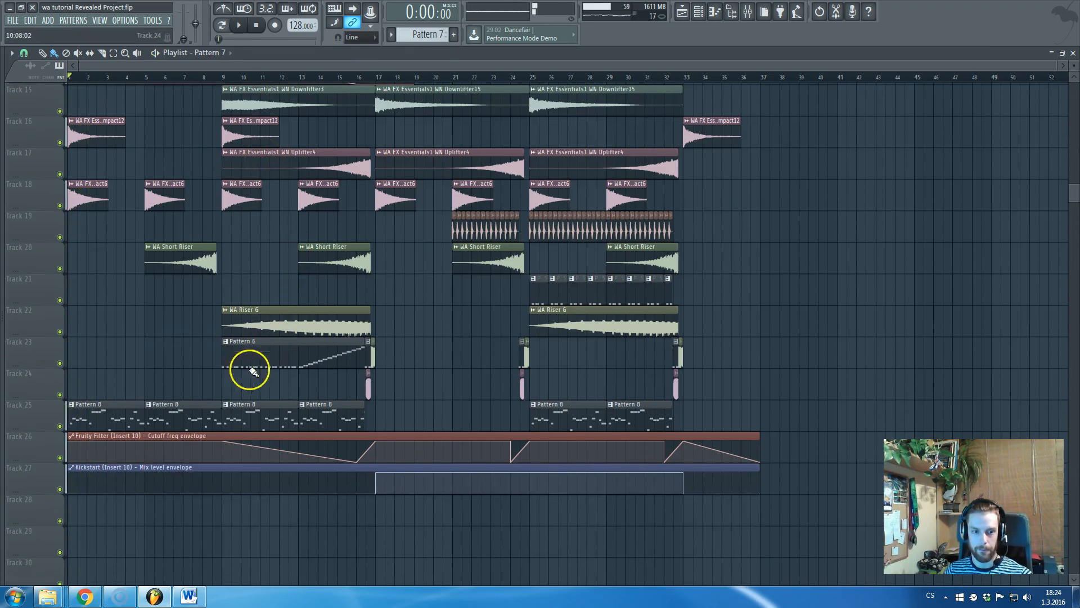
{"action": "mouse_move", "coordinate": [235, 367]}
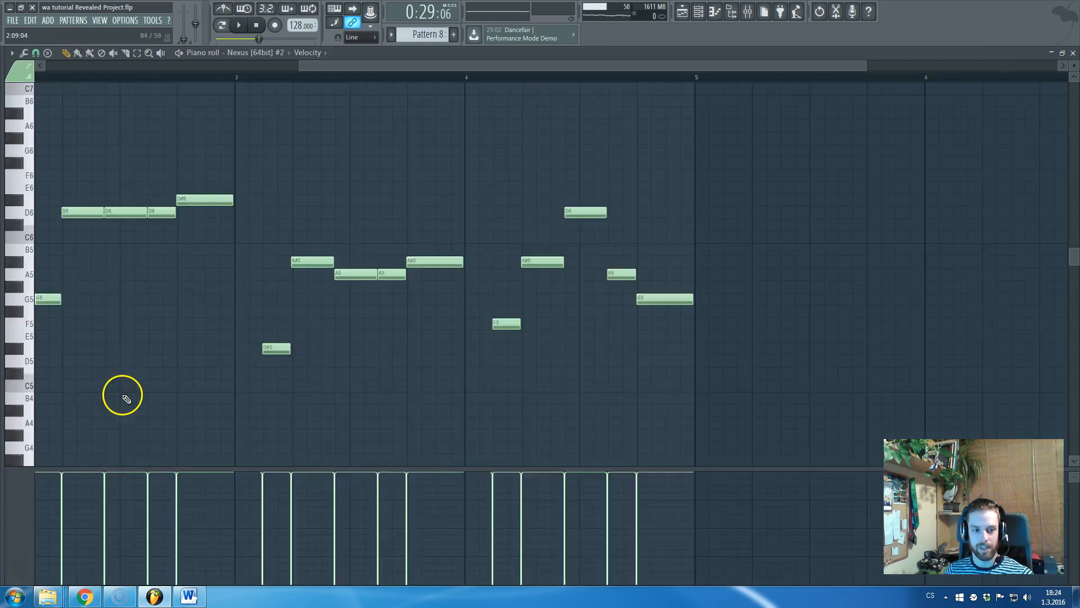
- Play Pattern 8's pluck melody solo in Pattern mode, then switch back to Song mode in the Playlist
{"action": "left_click", "coordinate": [221, 25]}
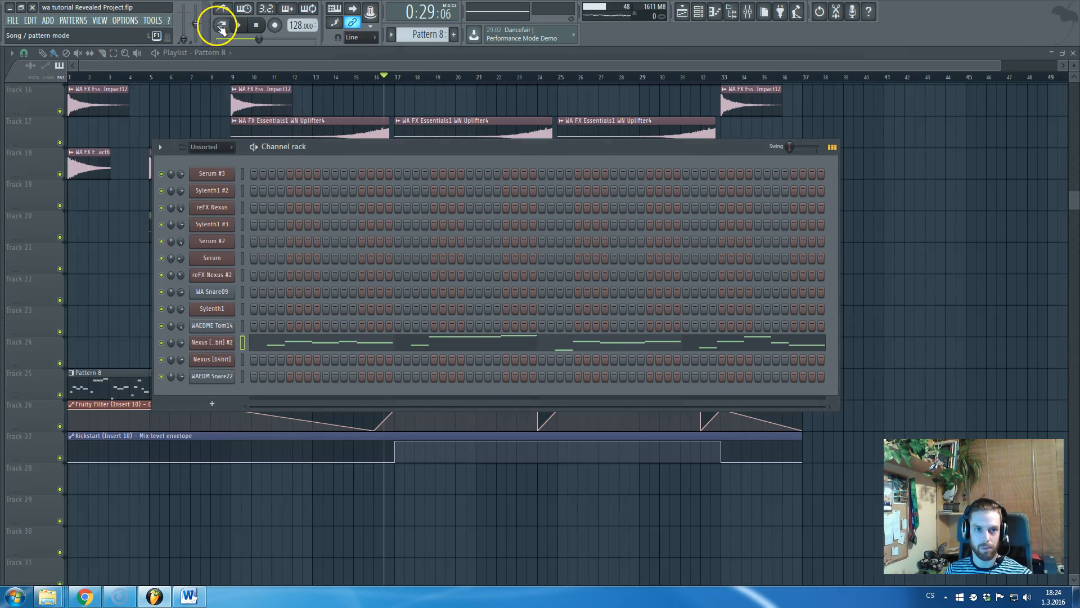
{"action": "left_click", "coordinate": [255, 26]}
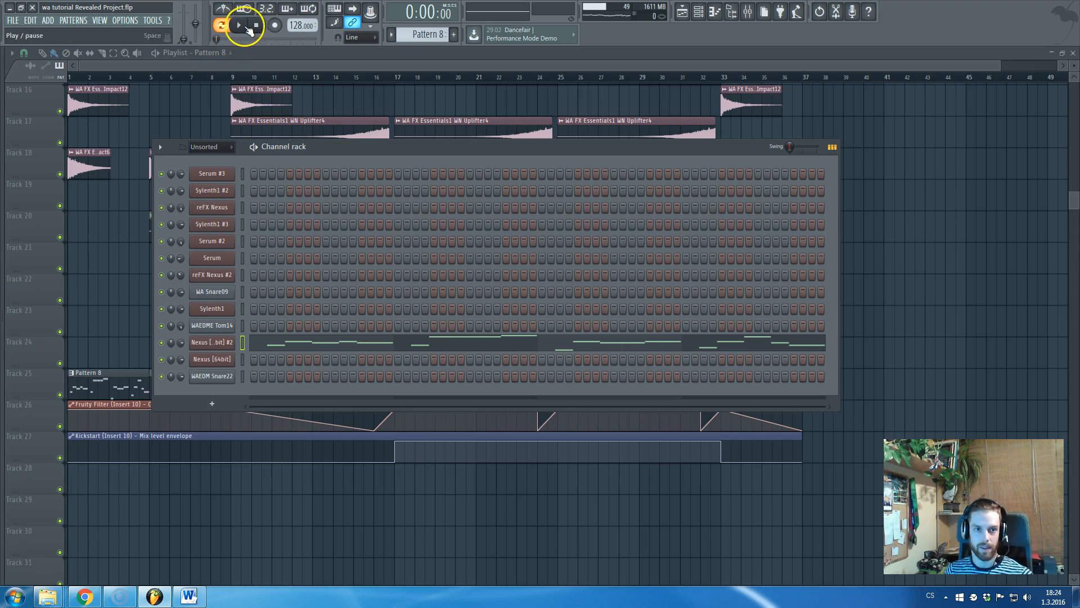
{"action": "left_click", "coordinate": [237, 26]}
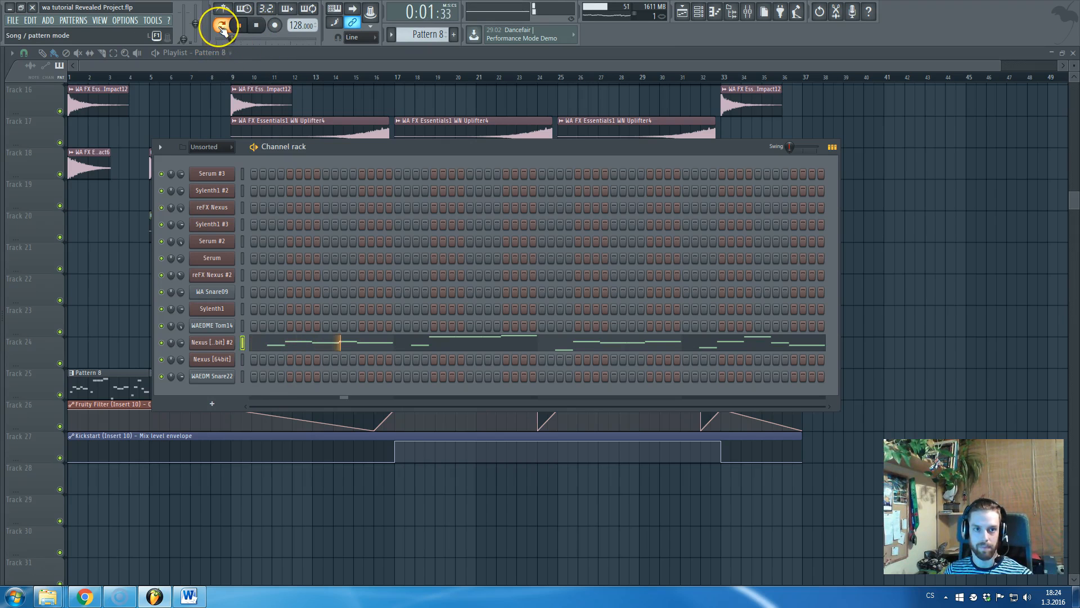
{"action": "left_click", "coordinate": [257, 24]}
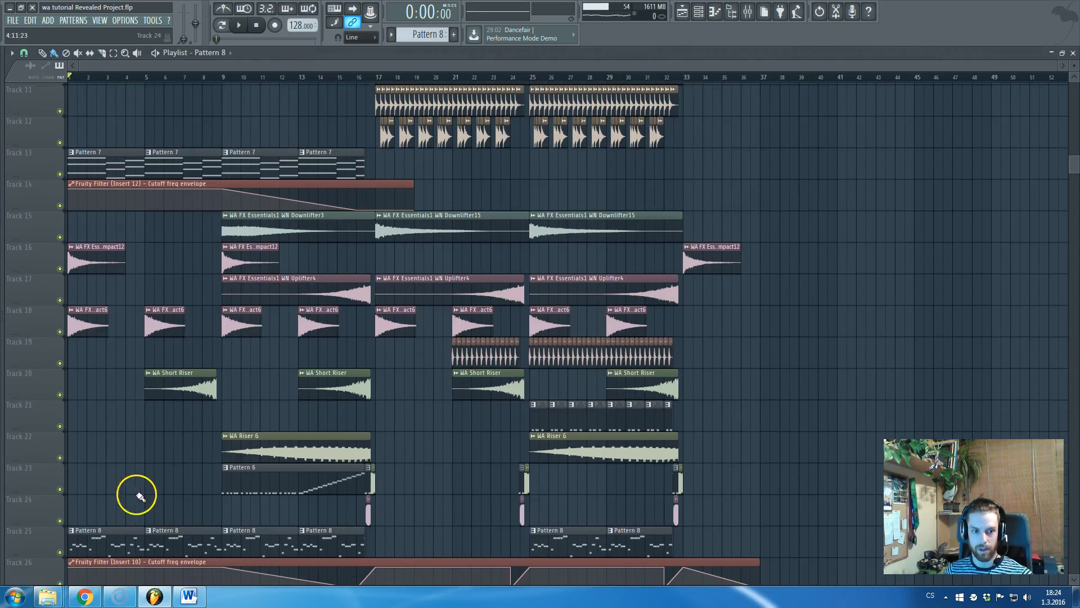
{"action": "scroll", "scroll_direction": "down", "scroll_amount": 3}
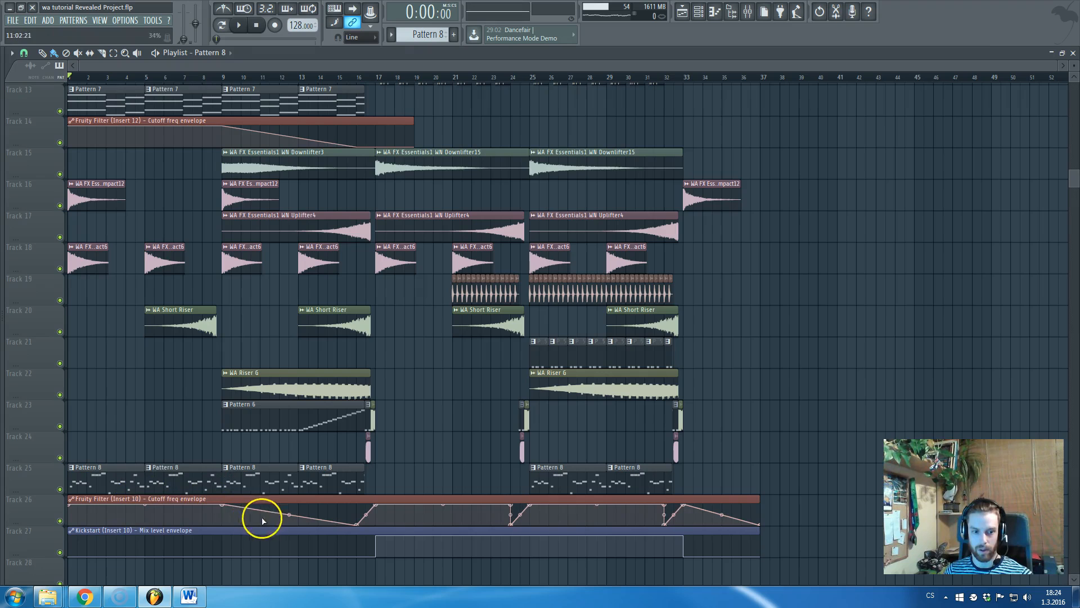